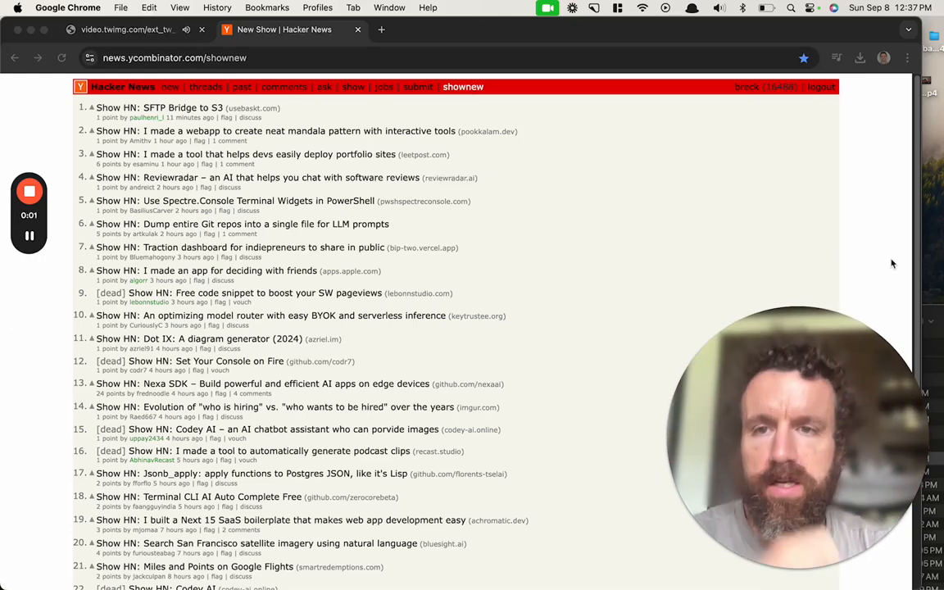
# - Page forward through the Show HN newest list to its third page
pyautogui.scroll(-3)
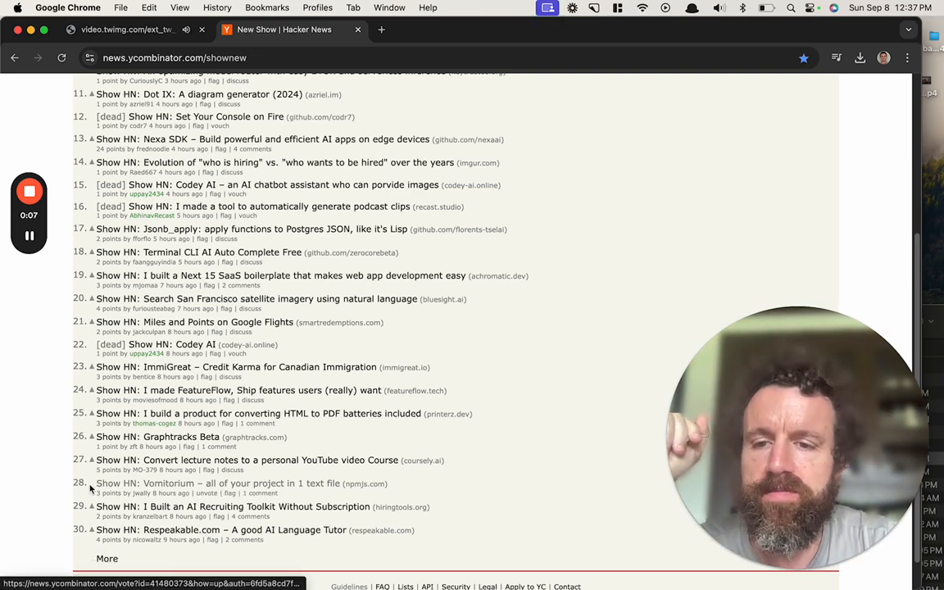
pyautogui.click(107, 555)
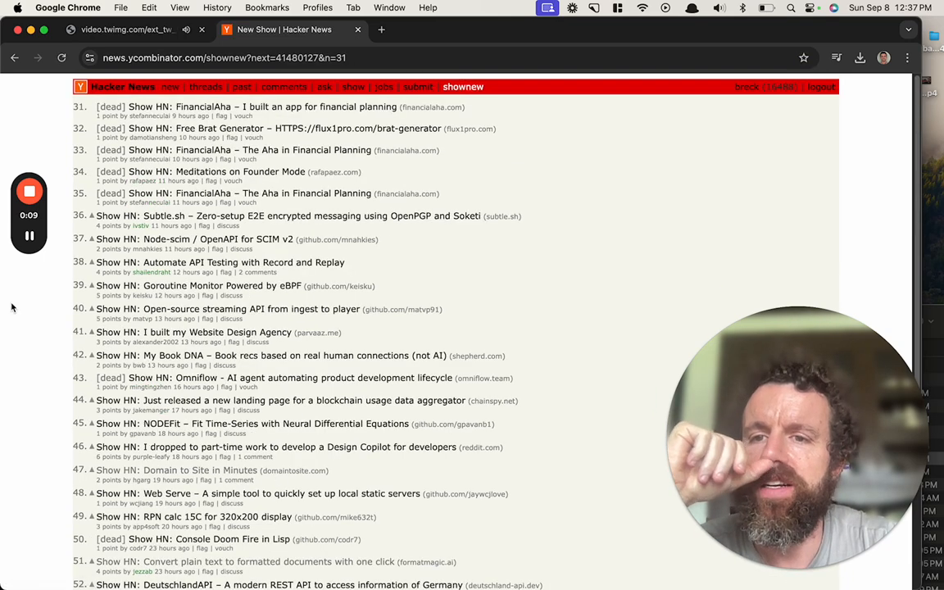
pyautogui.scroll(-3)
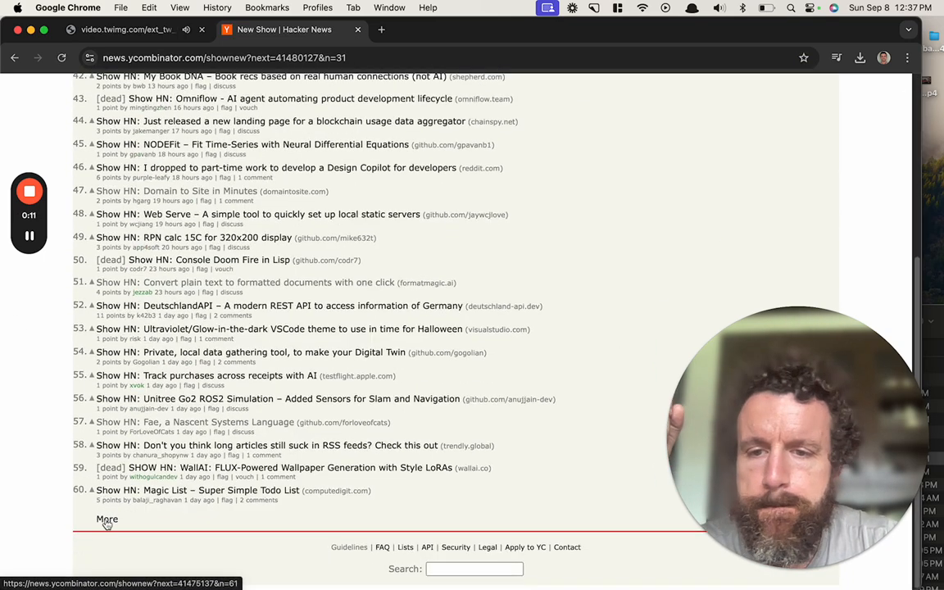
pyautogui.click(104, 521)
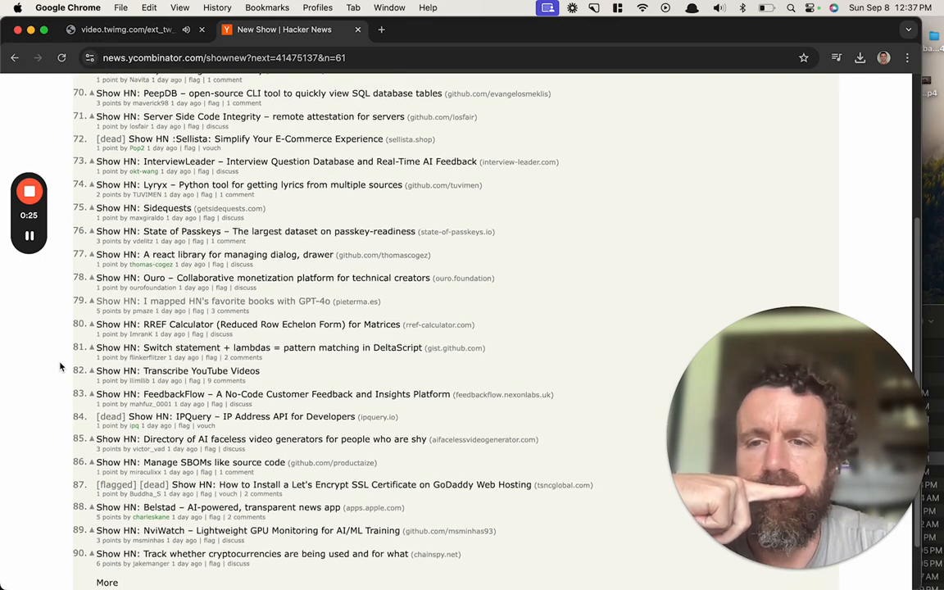
# - Scroll back up the listings toward the Fae, a Nascent Systems Language post
pyautogui.scroll(3)
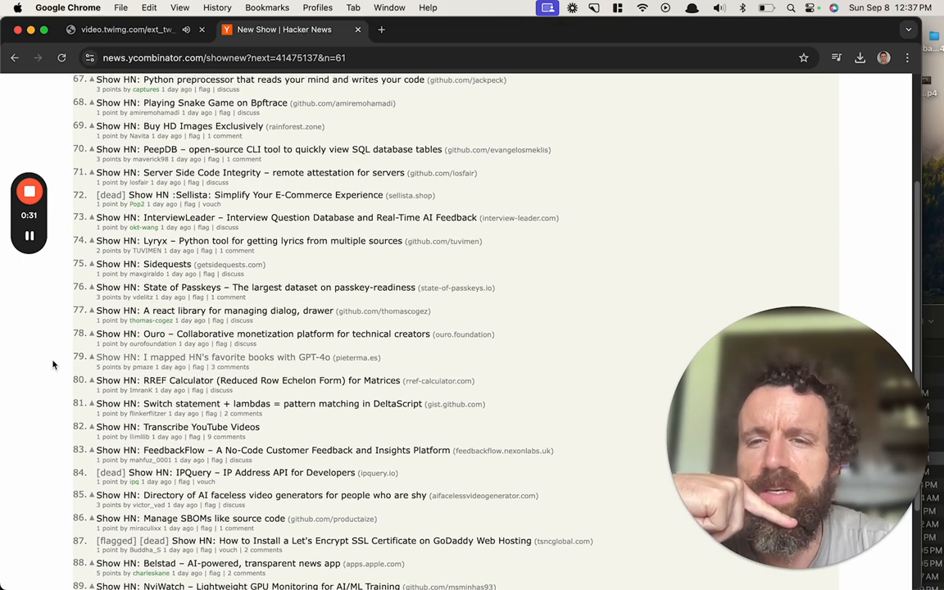
pyautogui.scroll(3)
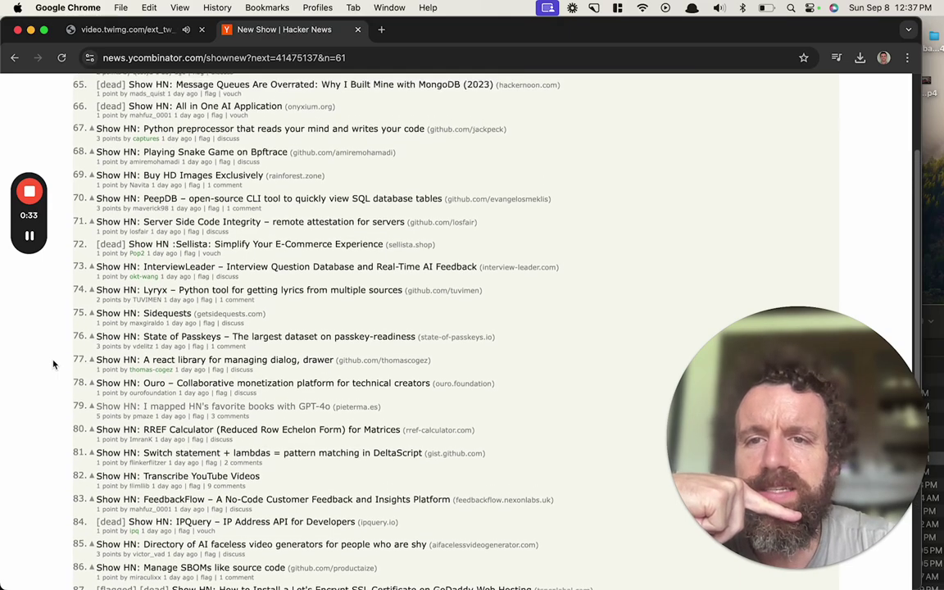
pyautogui.scroll(3)
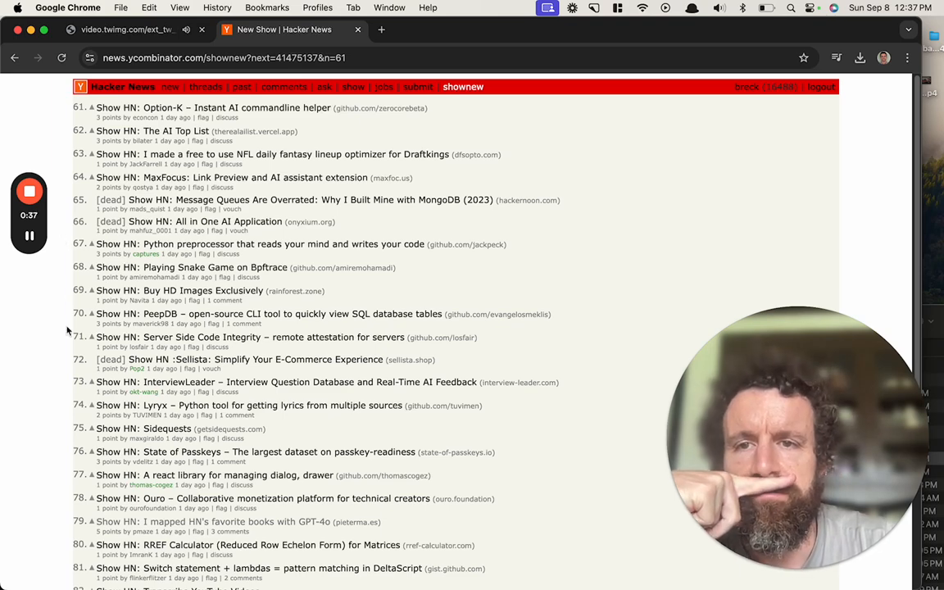
pyautogui.moveTo(20, 92)
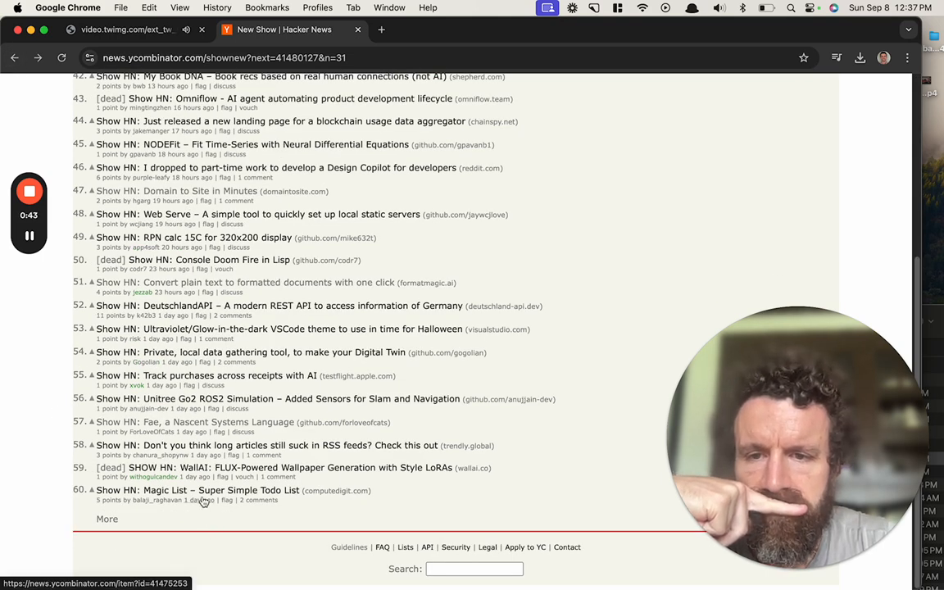
pyautogui.moveTo(160, 426)
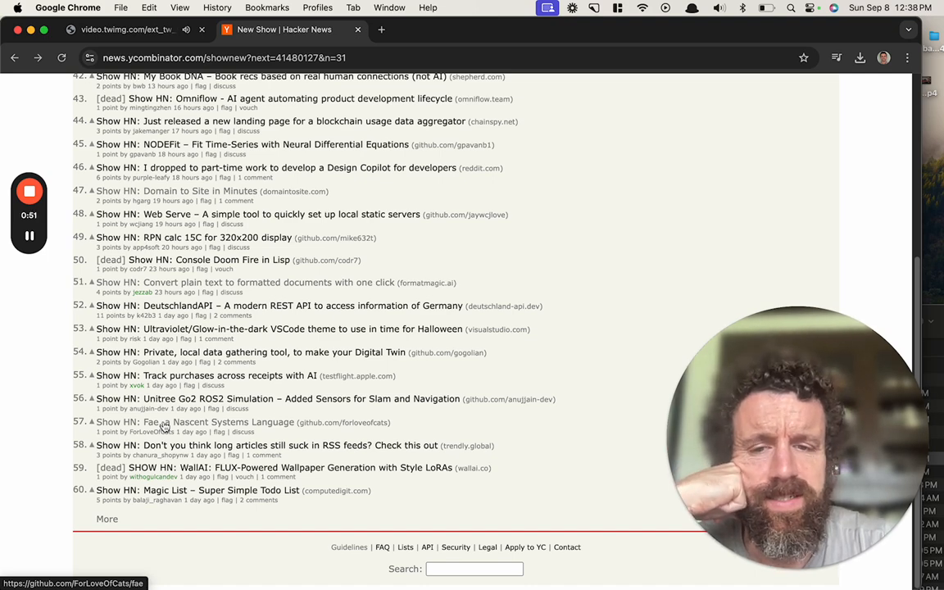
# - Open the Fae post's repository in a new tab, start a PLDB language search, and switch to the repo tab
pyautogui.rightClick(148, 423)
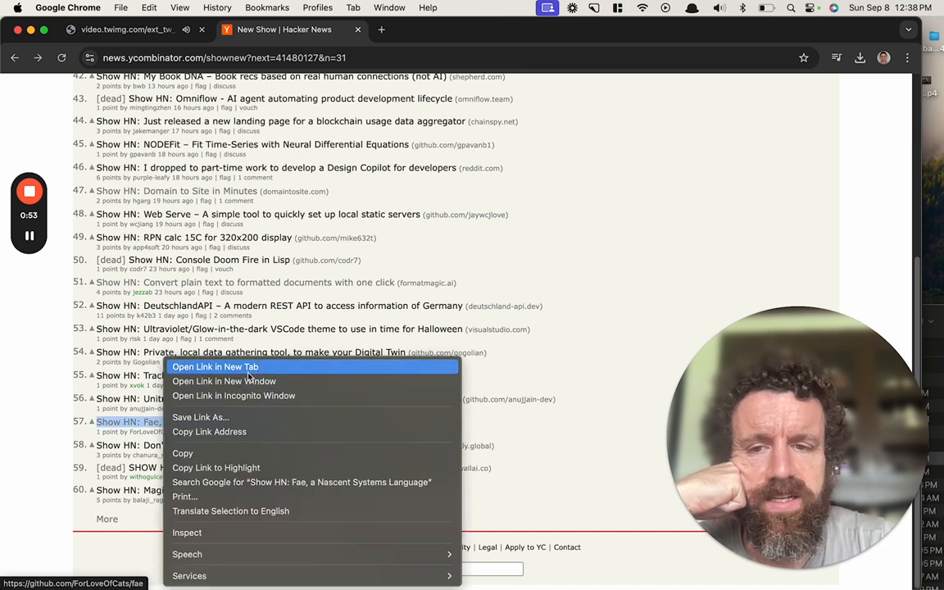
pyautogui.click(215, 367)
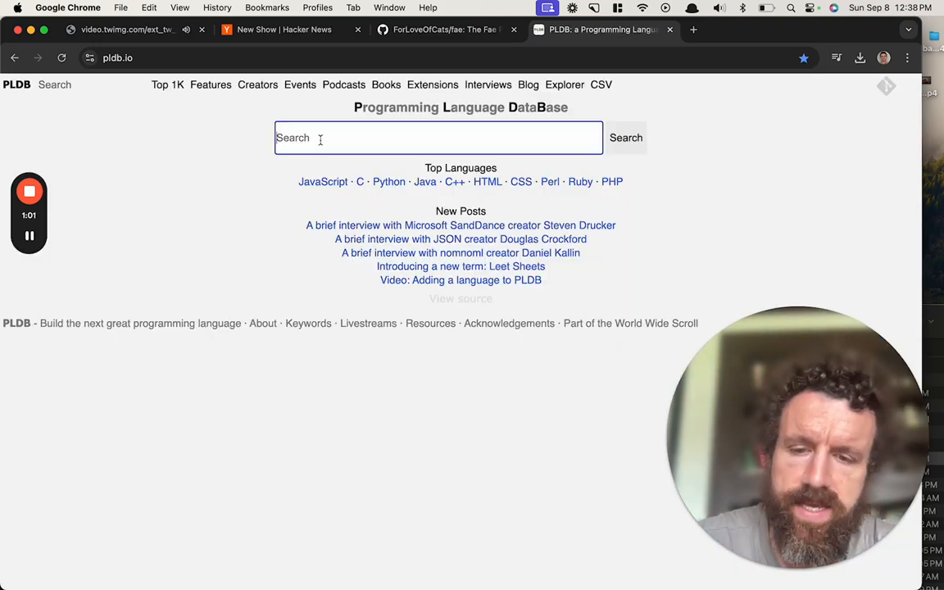
pyautogui.click(564, 85)
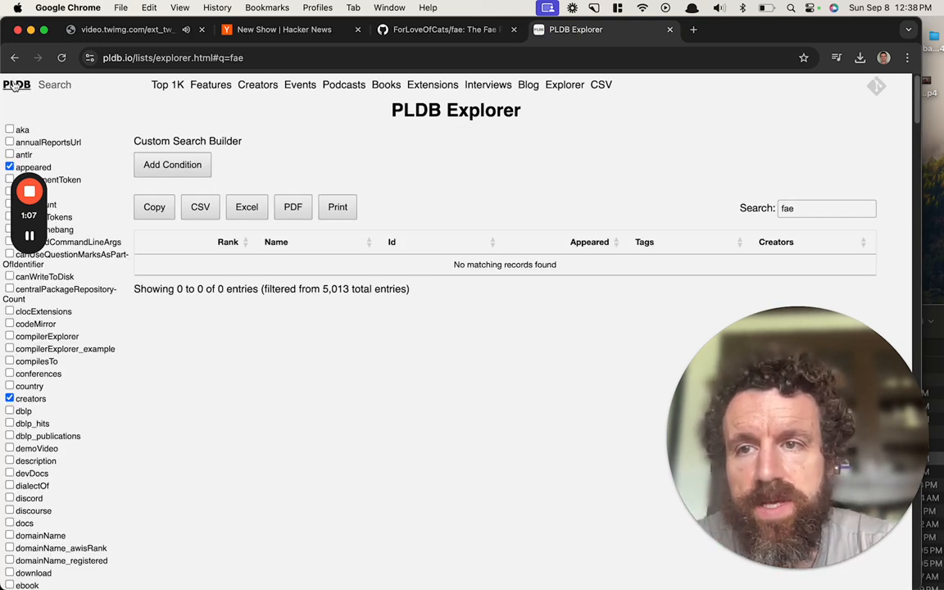
pyautogui.click(436, 29)
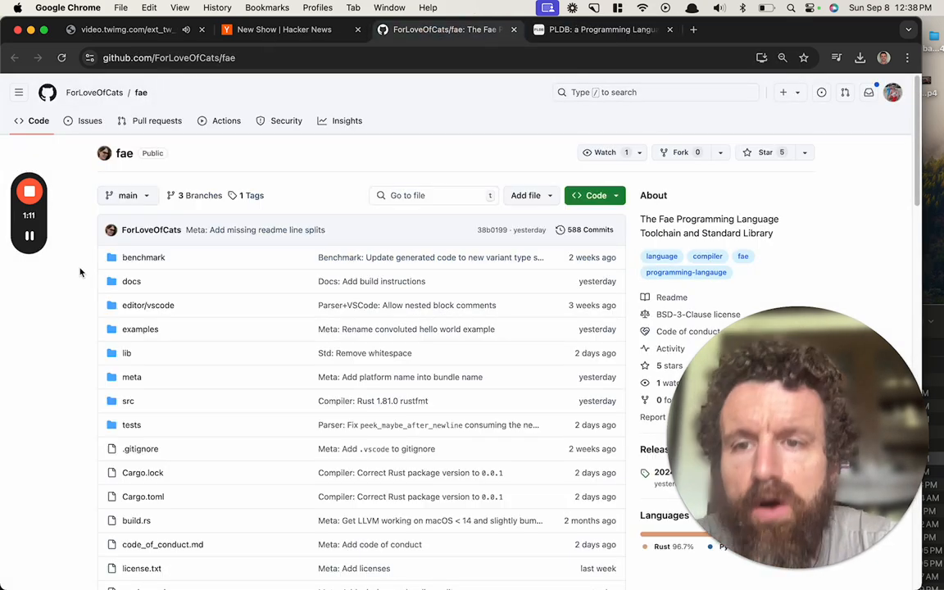
pyautogui.moveTo(151, 230)
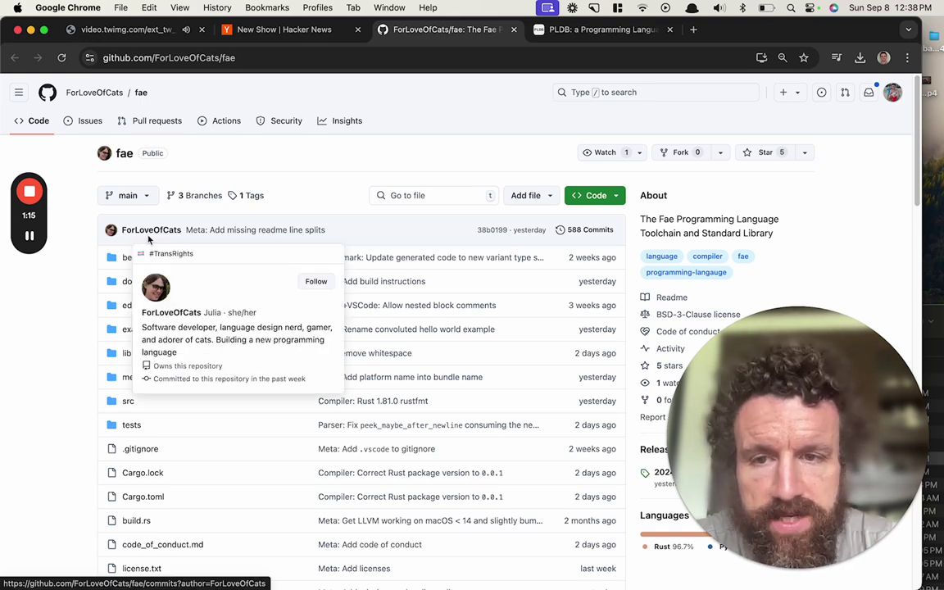
pyautogui.moveTo(88, 323)
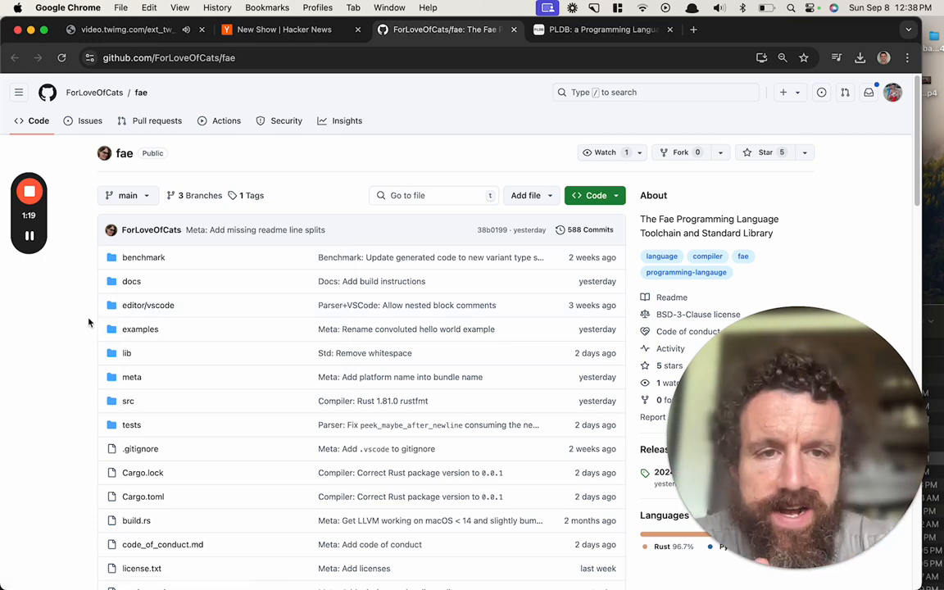
# - Scroll through the Fae README describing the systems language and its sample code
pyautogui.scroll(-3)
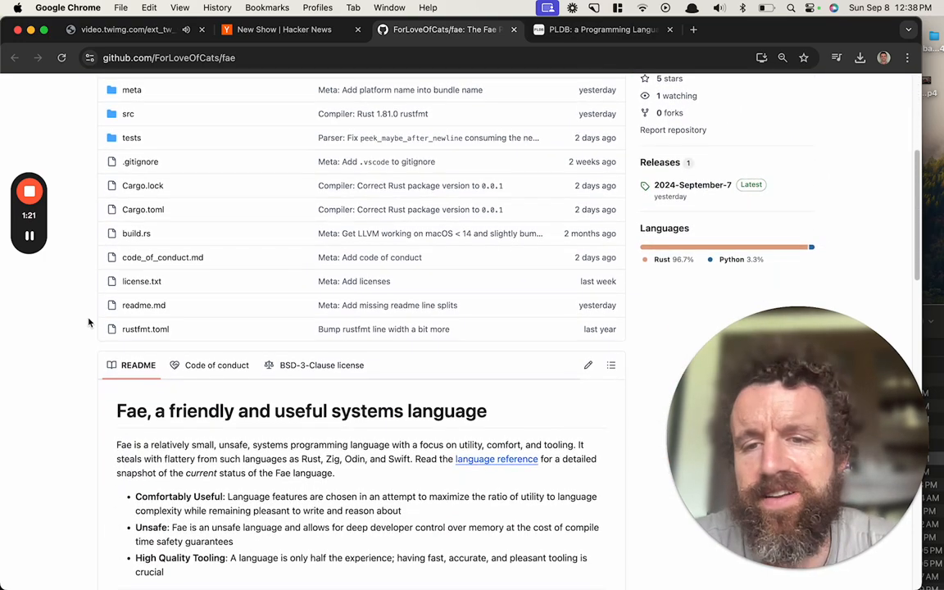
pyautogui.scroll(-3)
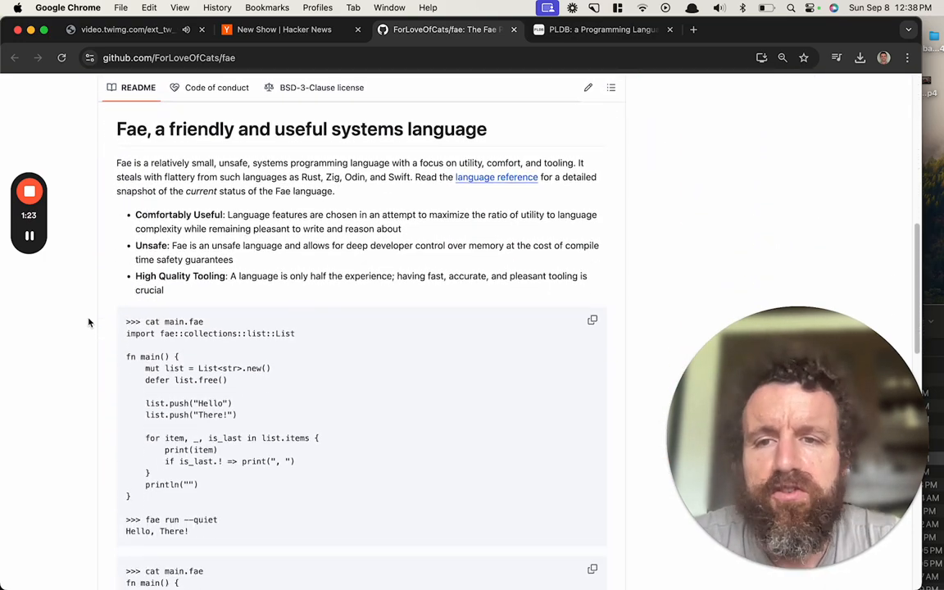
pyautogui.scroll(-3)
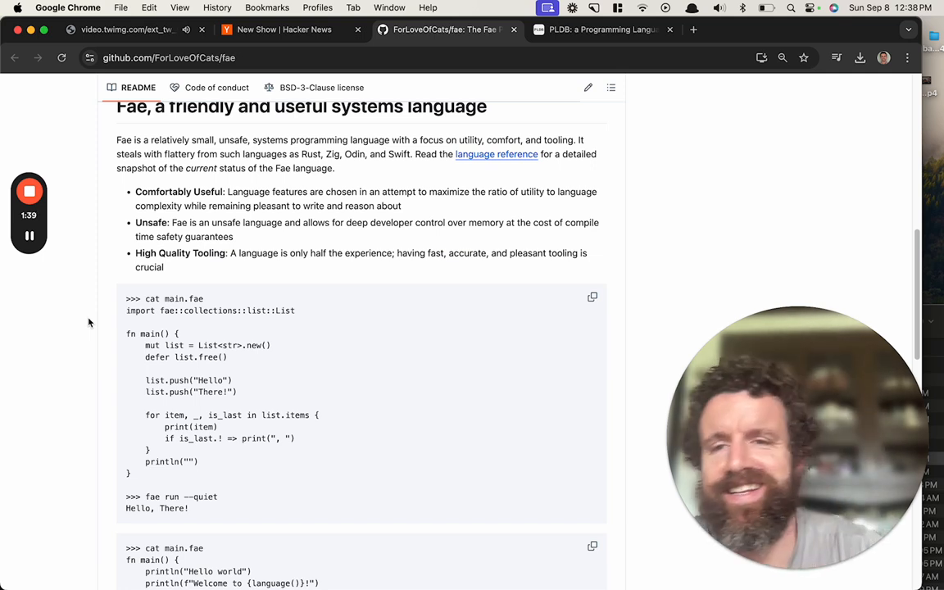
pyautogui.scroll(-3)
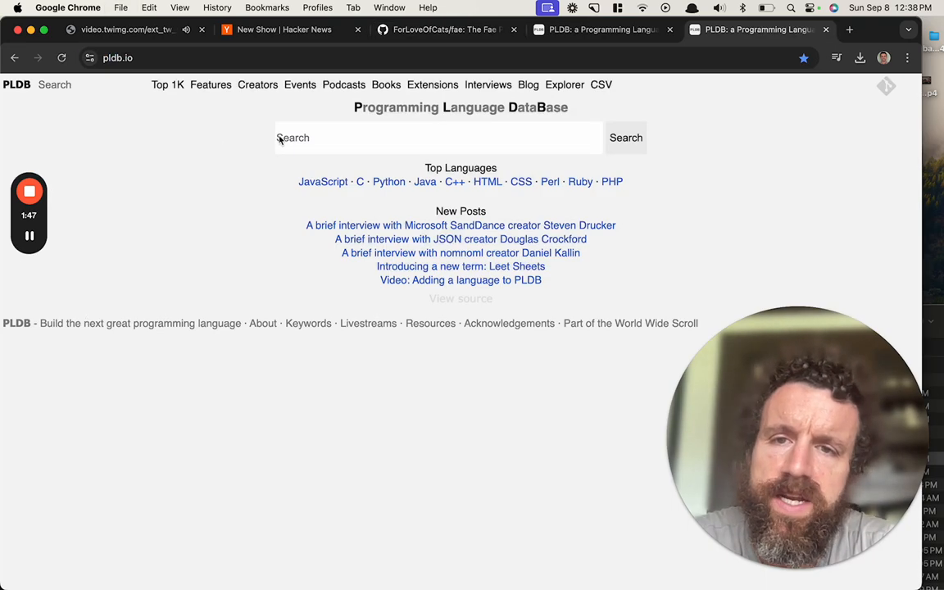
# - Search PLDB for 'odin', open its language page and browse down through its example programs
pyautogui.write('odin')
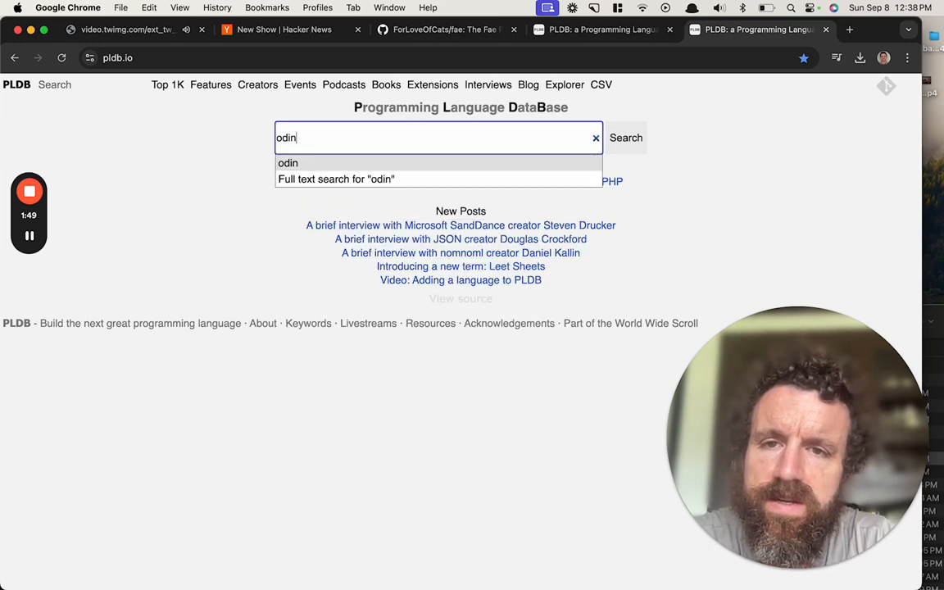
pyautogui.click(289, 162)
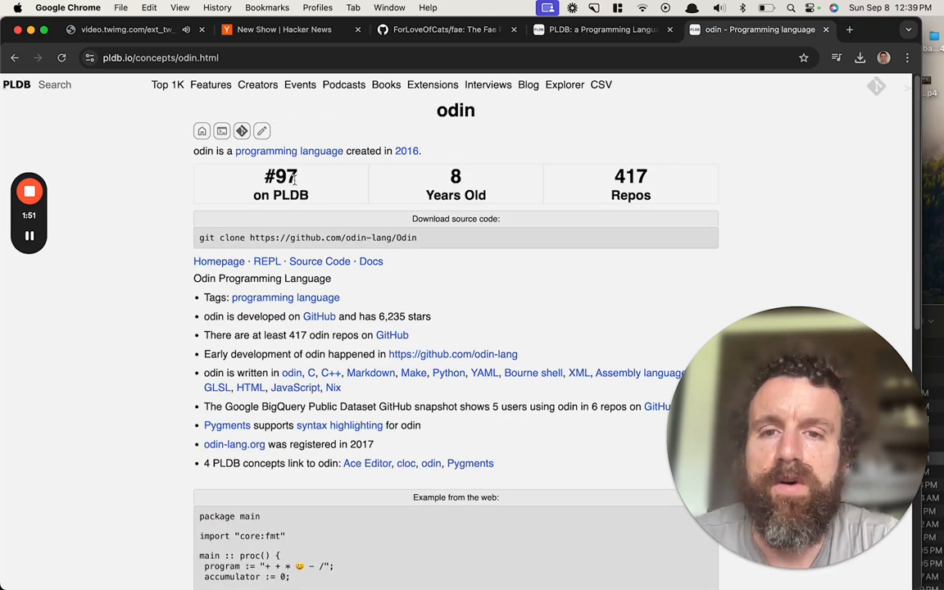
pyautogui.scroll(-3)
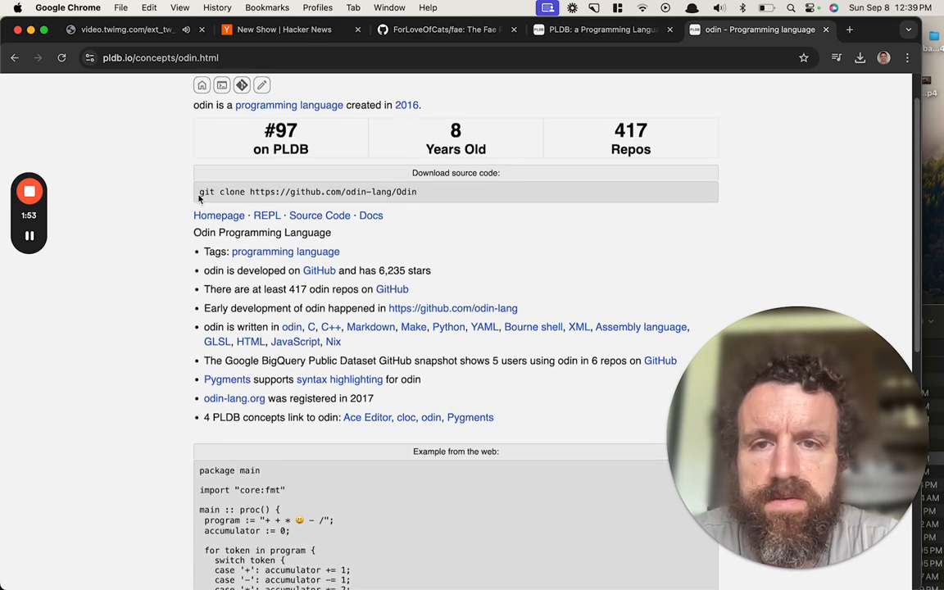
pyautogui.scroll(-3)
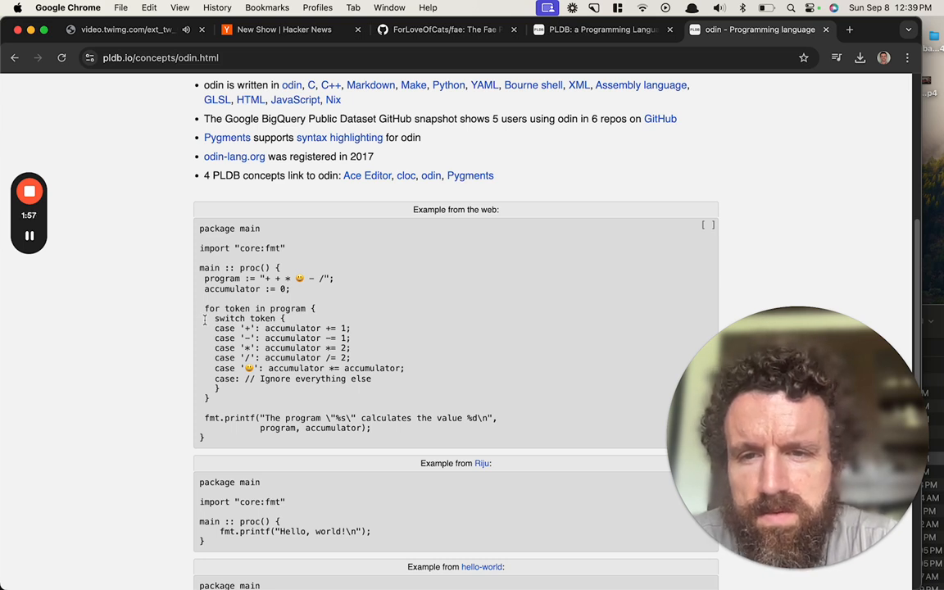
pyautogui.scroll(-3)
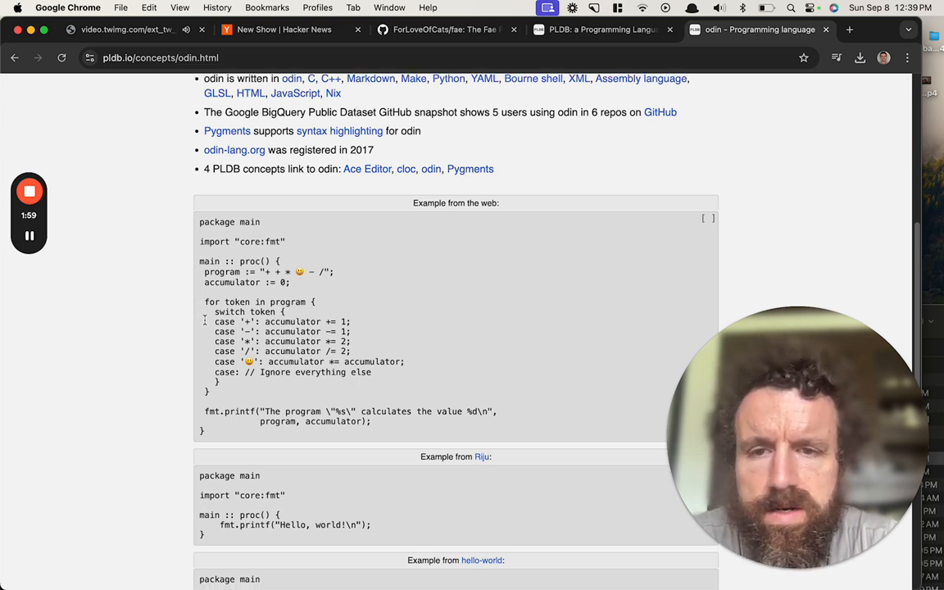
pyautogui.scroll(-3)
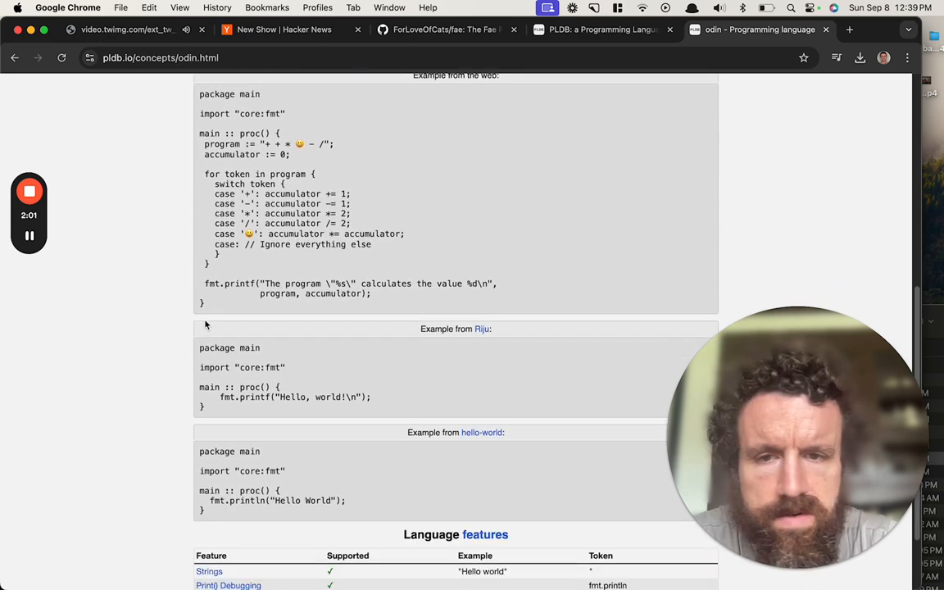
pyautogui.scroll(-3)
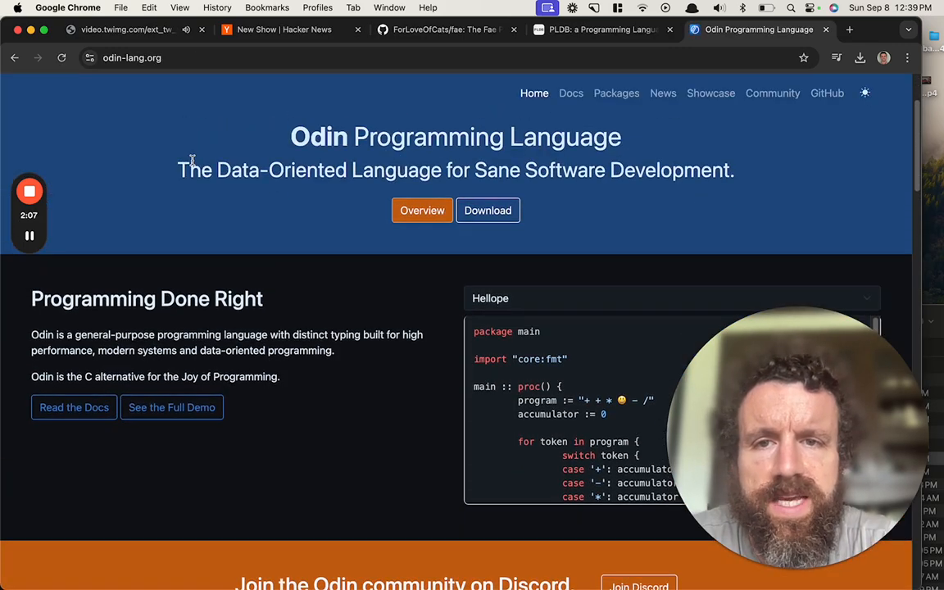
pyautogui.scroll(-3)
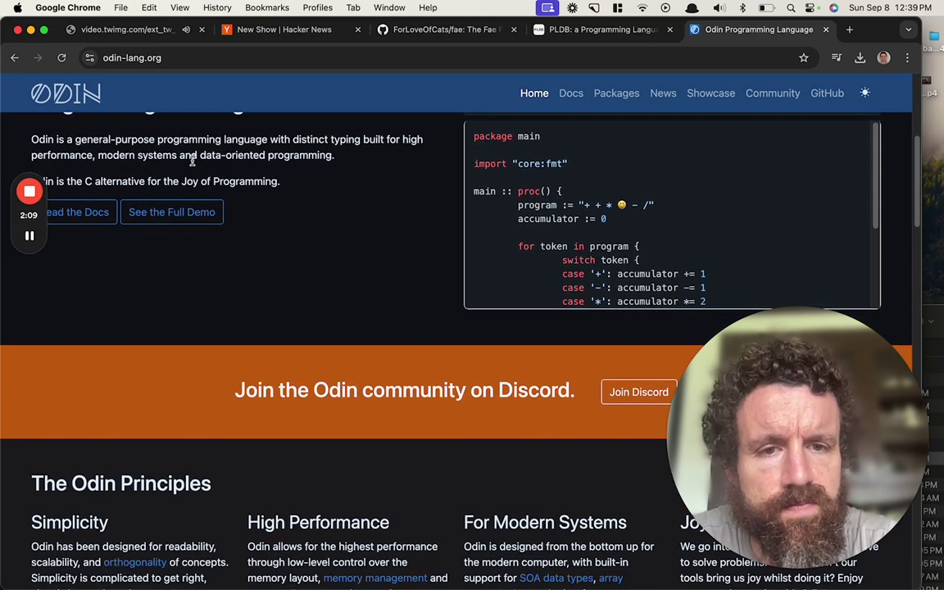
pyautogui.scroll(-3)
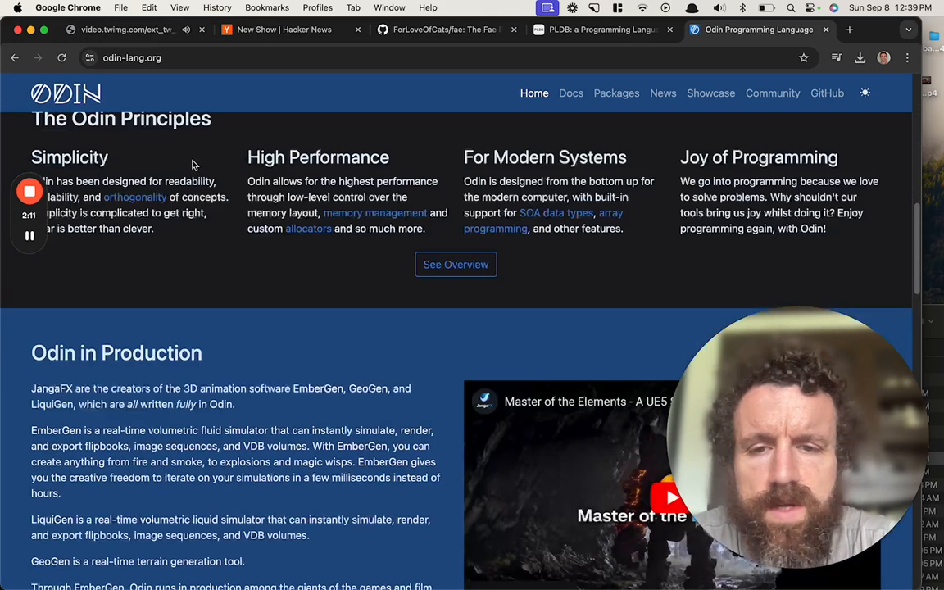
pyautogui.scroll(-3)
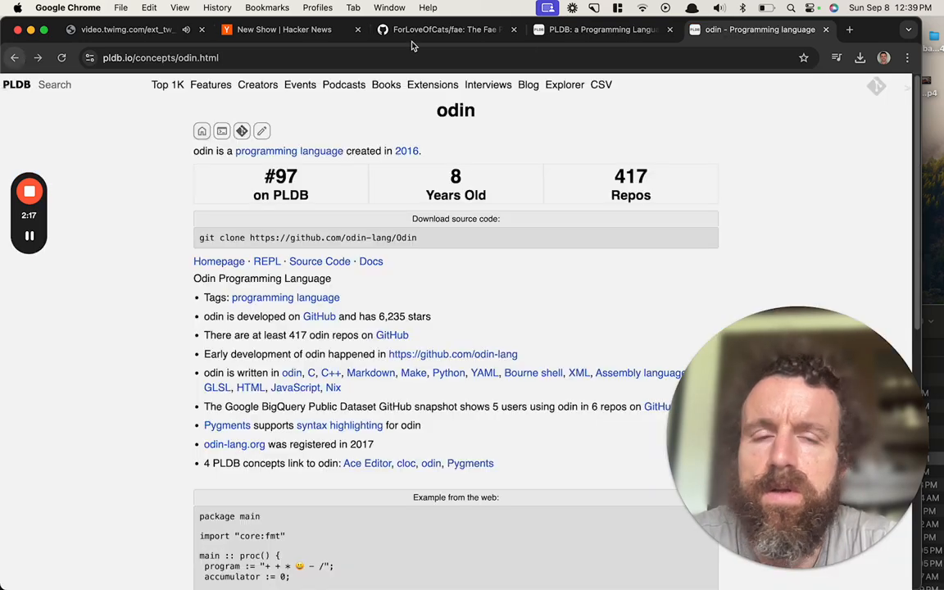
# - Back in the Fae repository, open the README's language reference link in a new tab
pyautogui.click(446, 29)
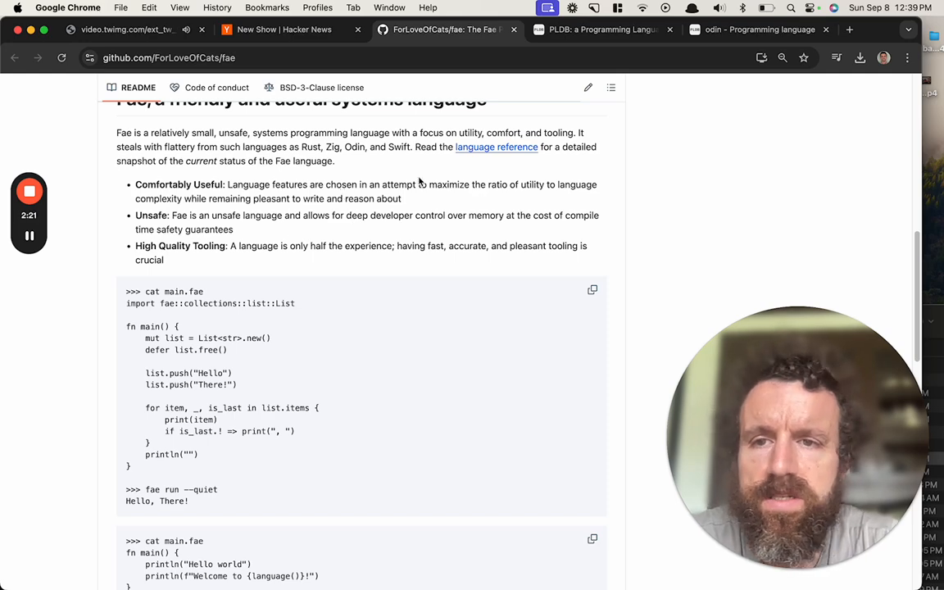
pyautogui.rightClick(494, 148)
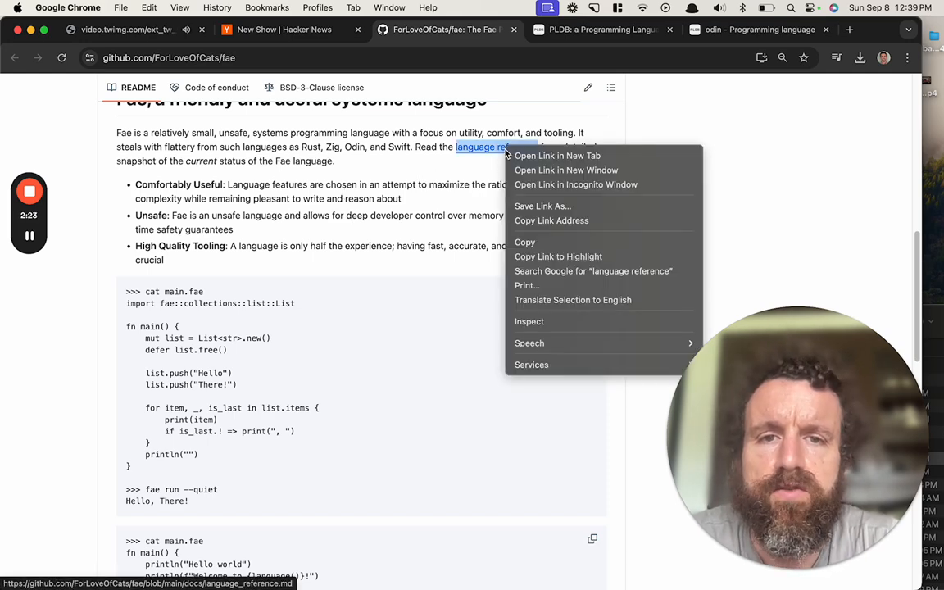
pyautogui.click(557, 156)
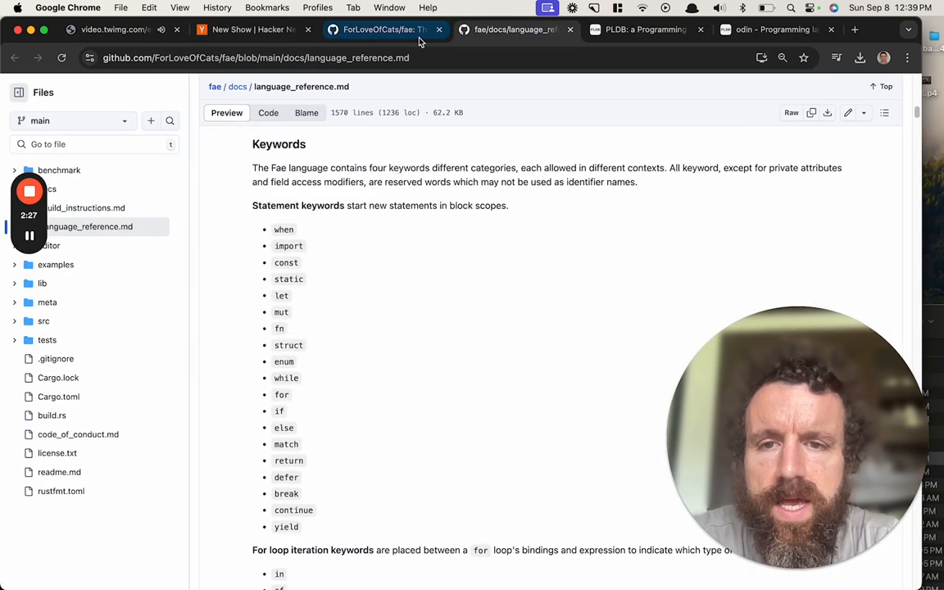
# - Scroll the README through its examples, community and installation sections
pyautogui.scroll(-3)
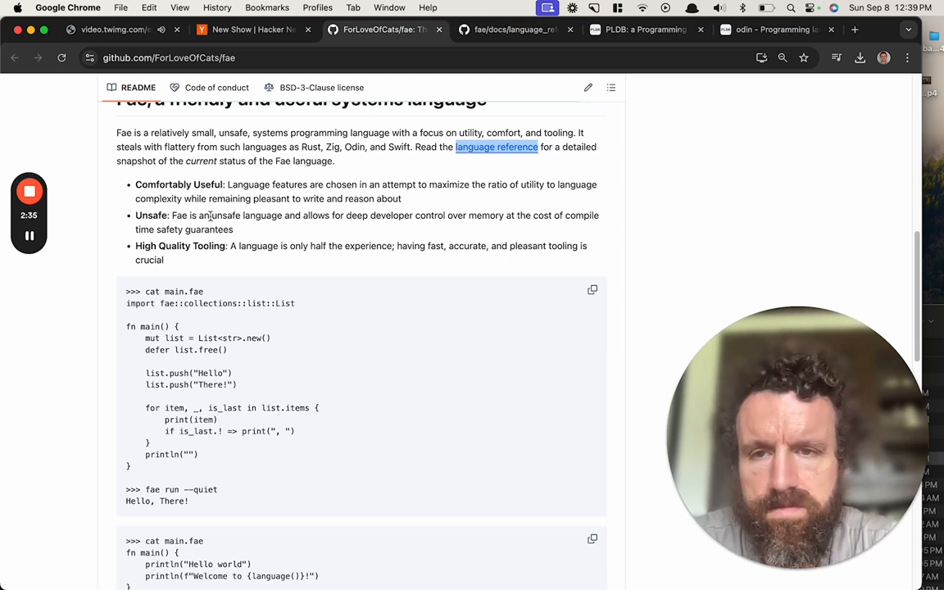
pyautogui.scroll(-3)
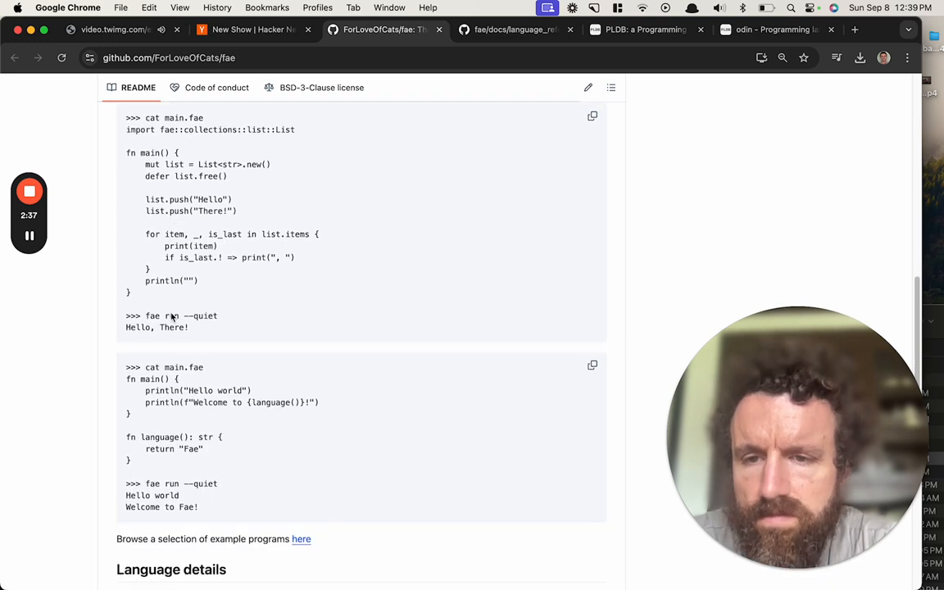
pyautogui.scroll(-3)
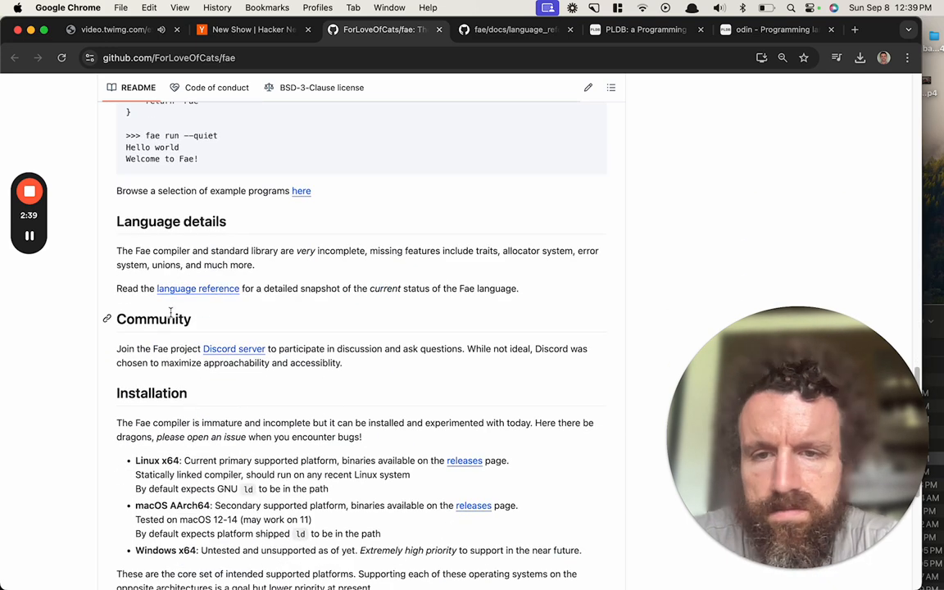
pyautogui.scroll(-3)
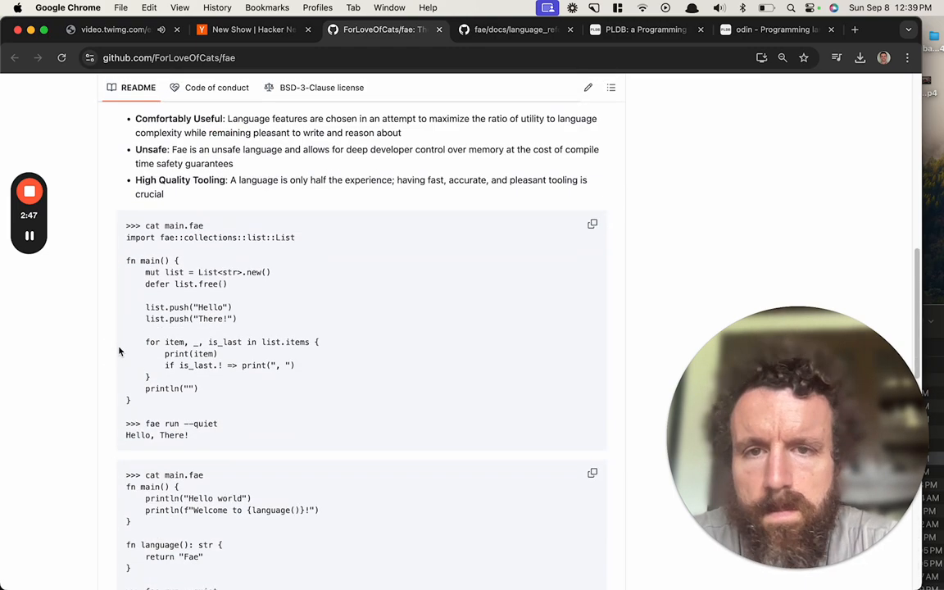
pyautogui.scroll(3)
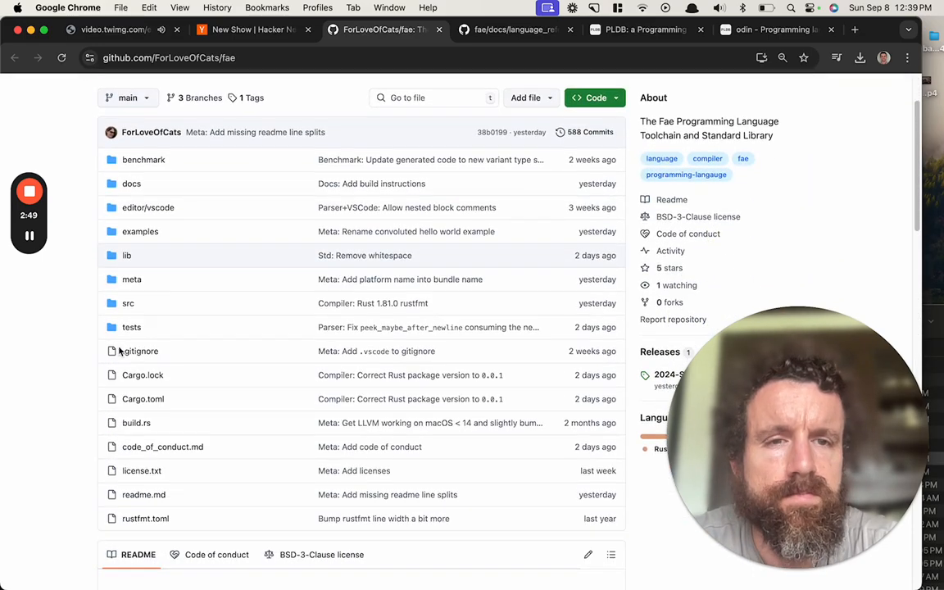
pyautogui.scroll(-3)
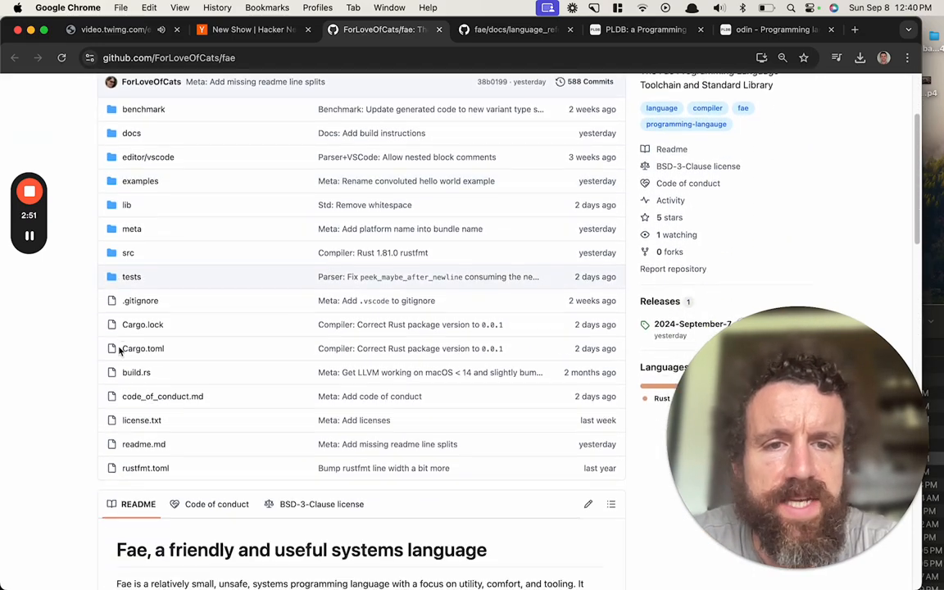
pyautogui.scroll(-3)
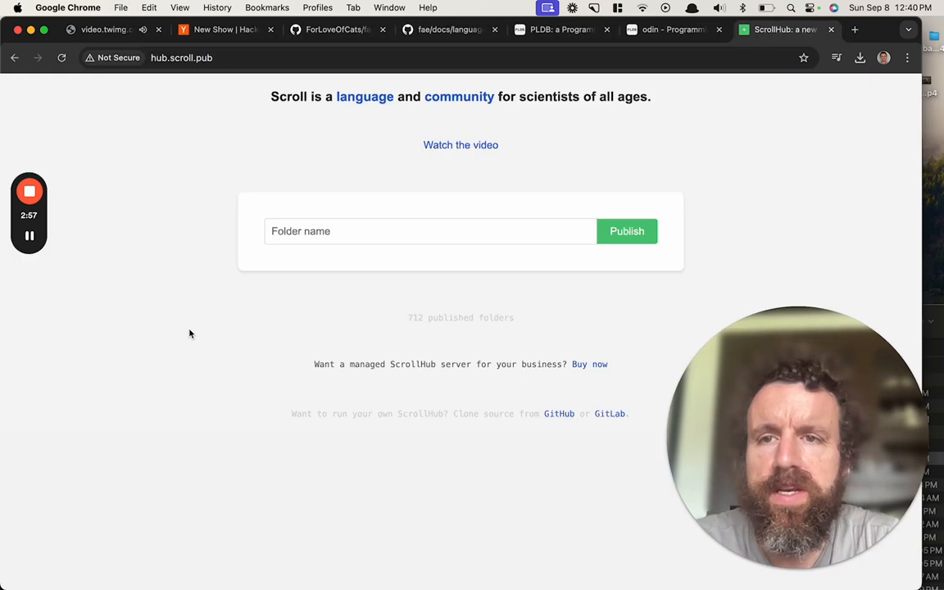
# - Create a ScrollHub folder named fae
pyautogui.write('fae')
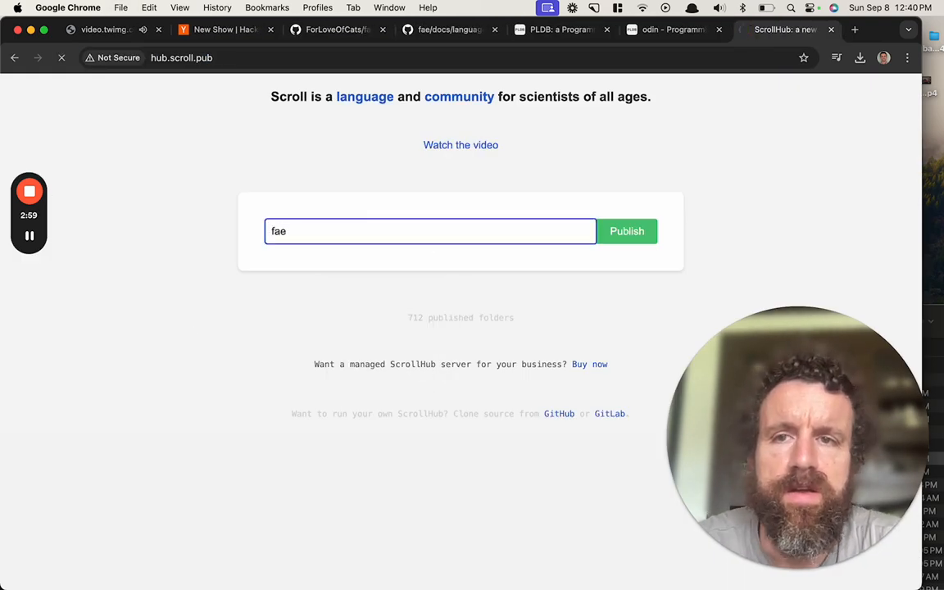
pyautogui.click(626, 229)
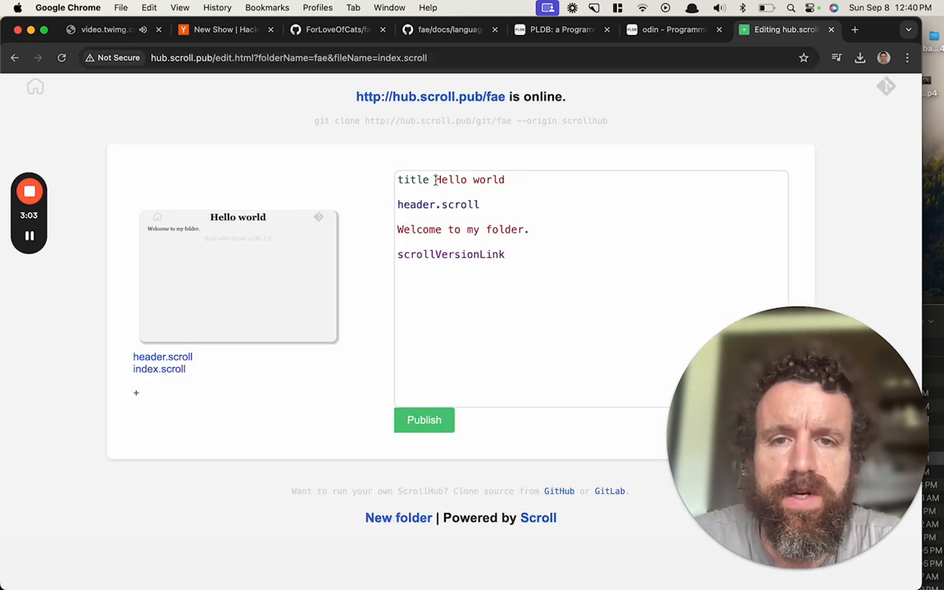
# - Title index.scroll 'Fae, a friendly and useful systems language', welcome visitors to the Fae website, and publish
pyautogui.write('Fae, a friendly and useful systems language')
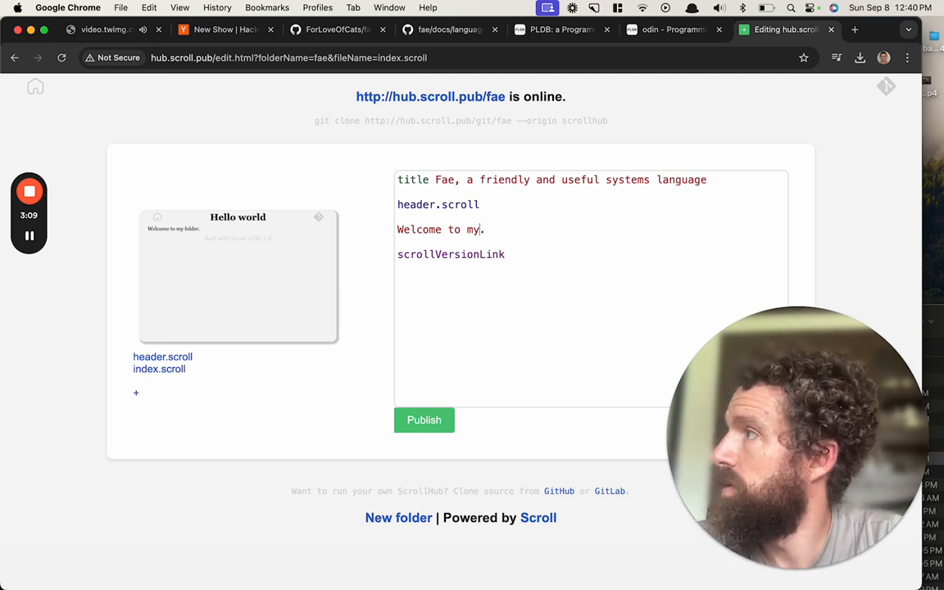
pyautogui.write('the')
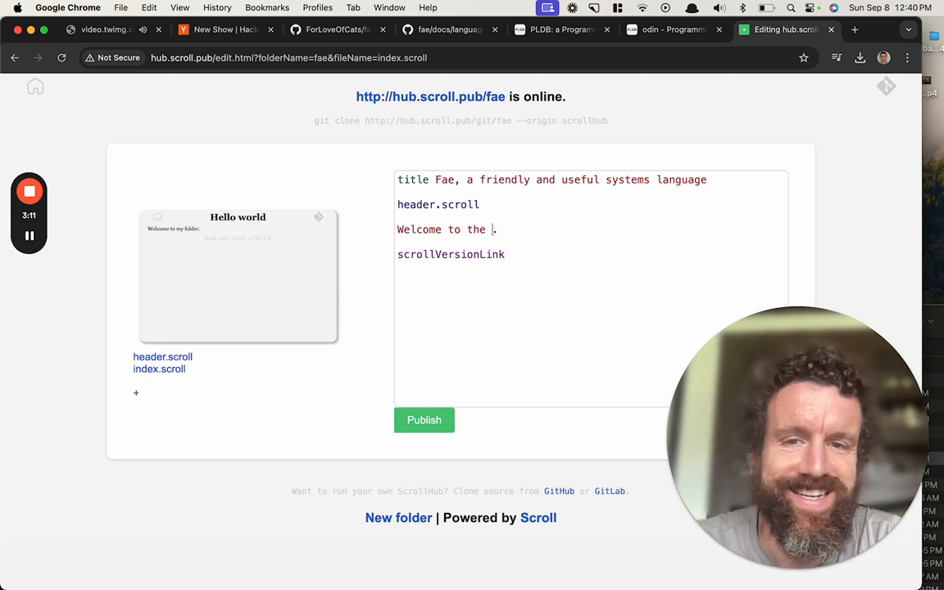
pyautogui.write('Fae website.')
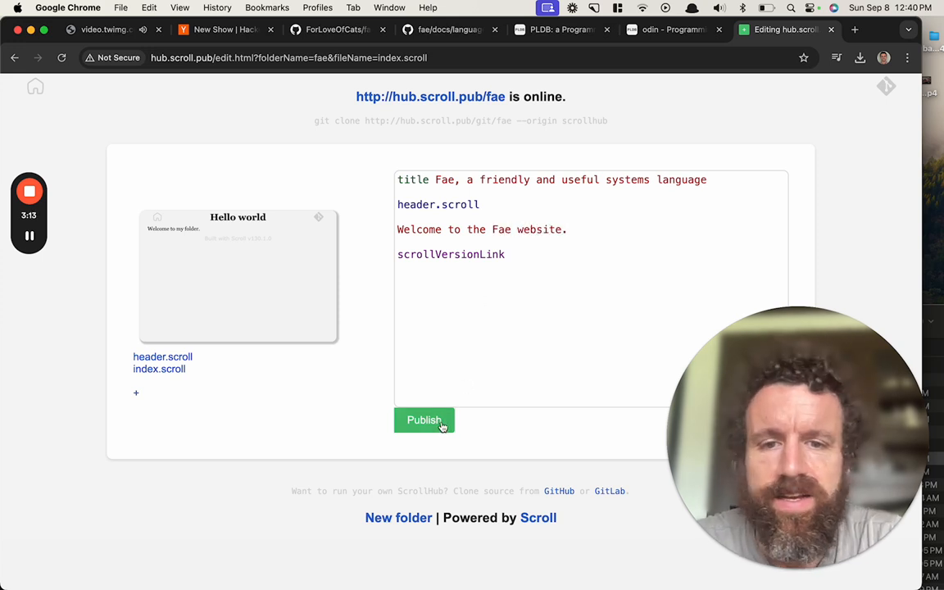
pyautogui.click(423, 419)
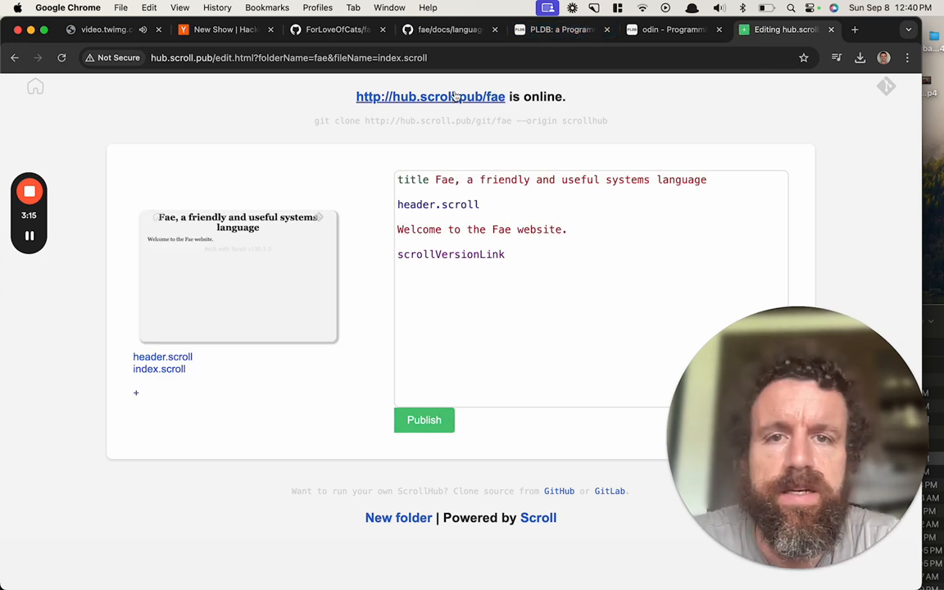
# - Glance at the PLDB odin tab, then return to the Fae language reference tab
pyautogui.click(563, 30)
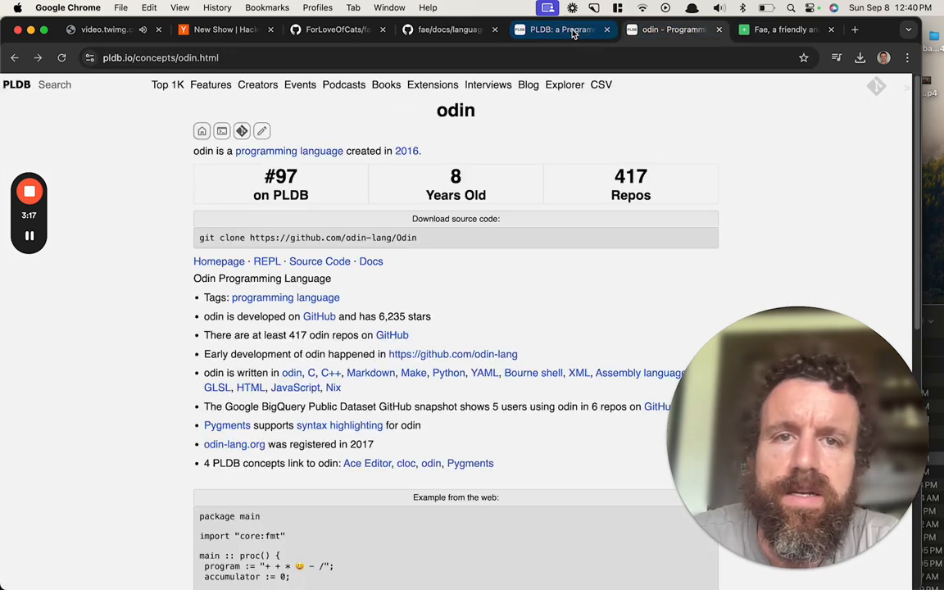
pyautogui.click(446, 29)
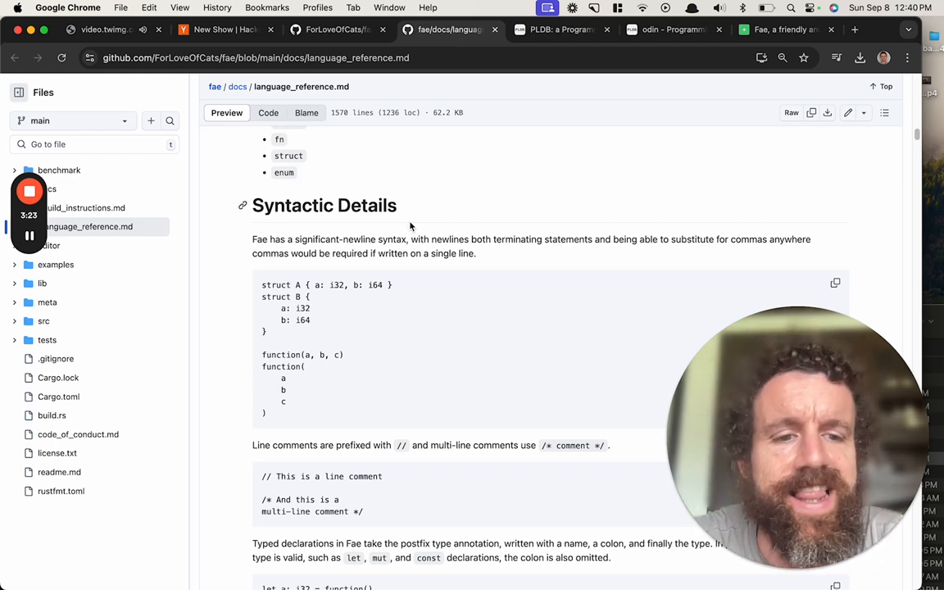
# - Read down the language reference through syntactic details, primitive types, operators, literals and immutable bindings
pyautogui.scroll(-3)
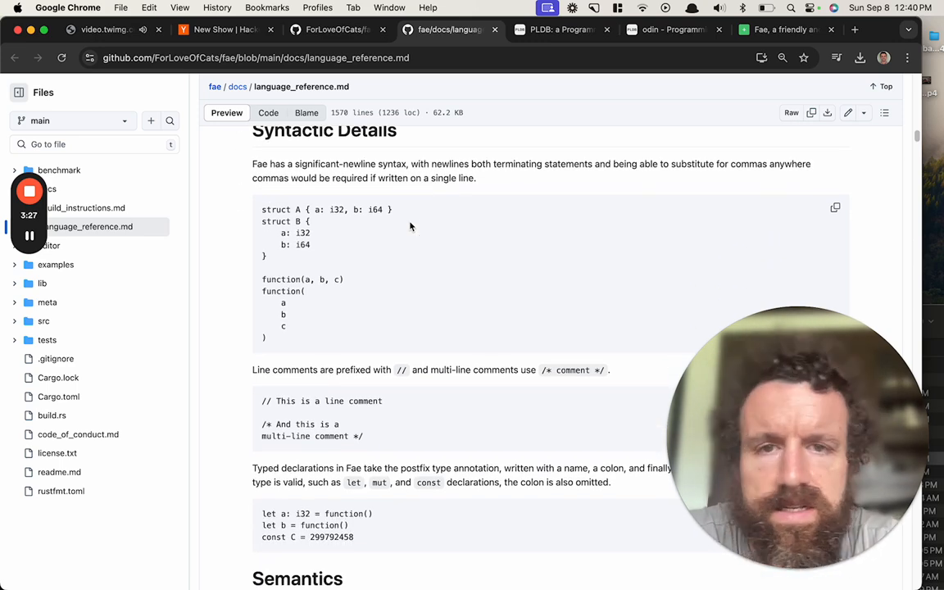
pyautogui.scroll(-3)
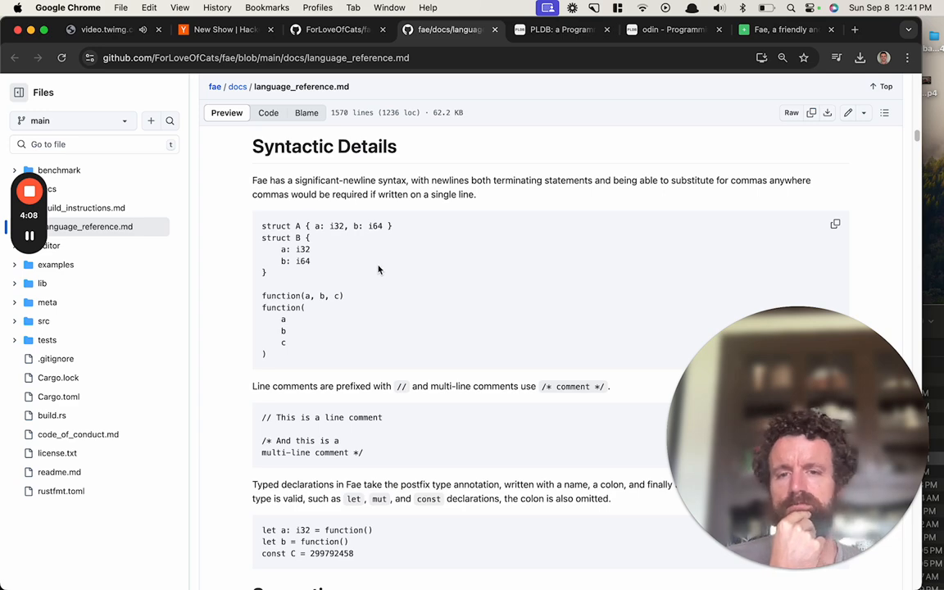
pyautogui.scroll(-3)
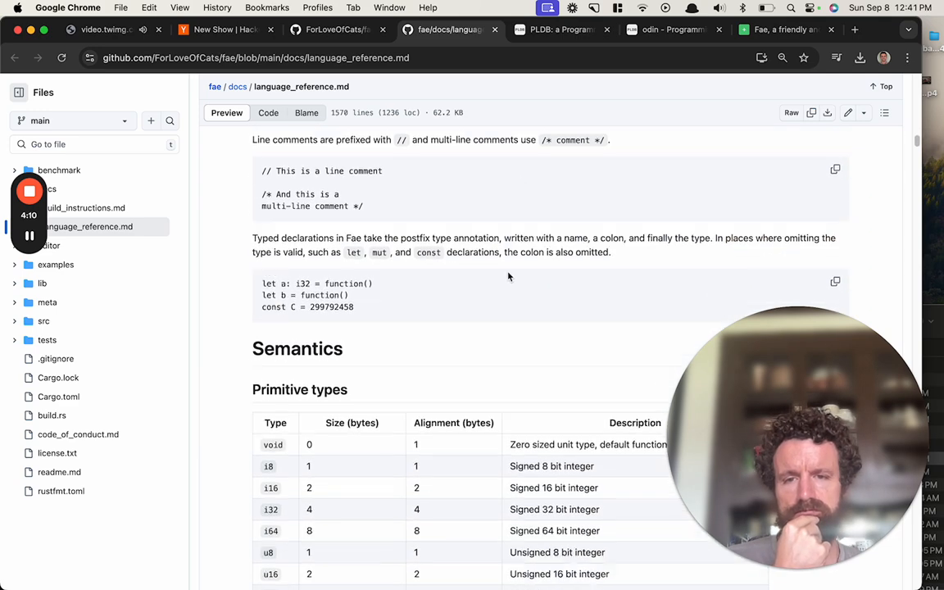
pyautogui.scroll(-3)
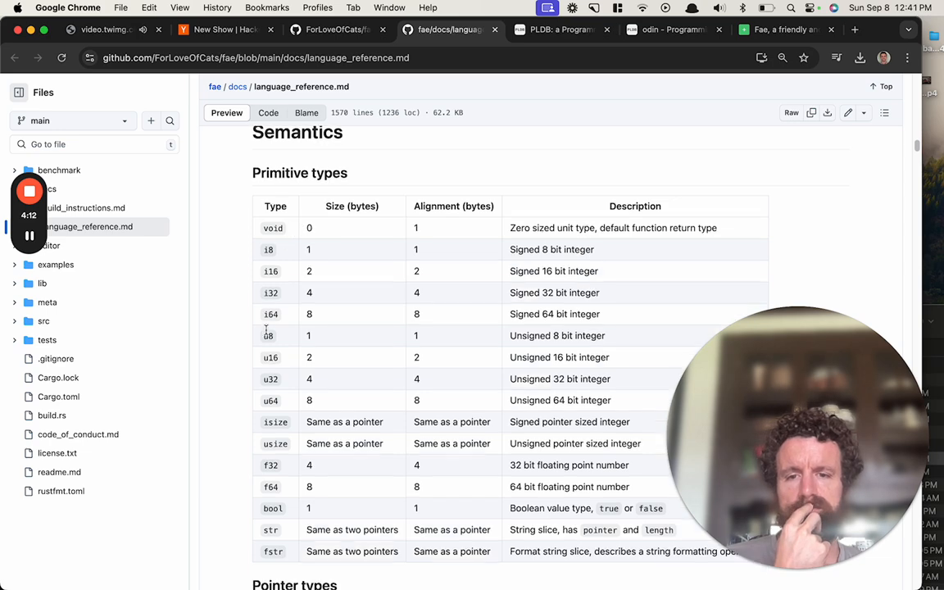
pyautogui.scroll(-3)
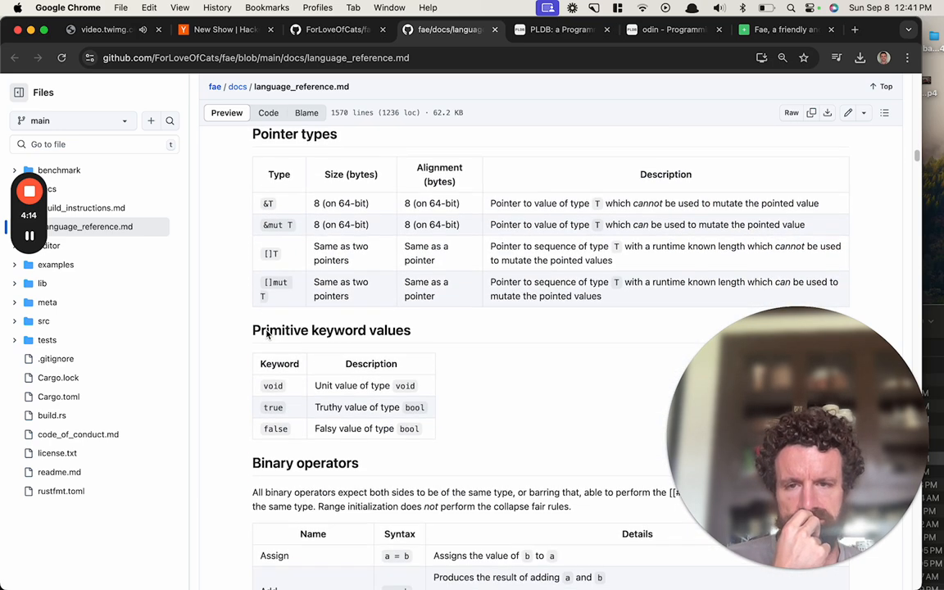
pyautogui.scroll(-3)
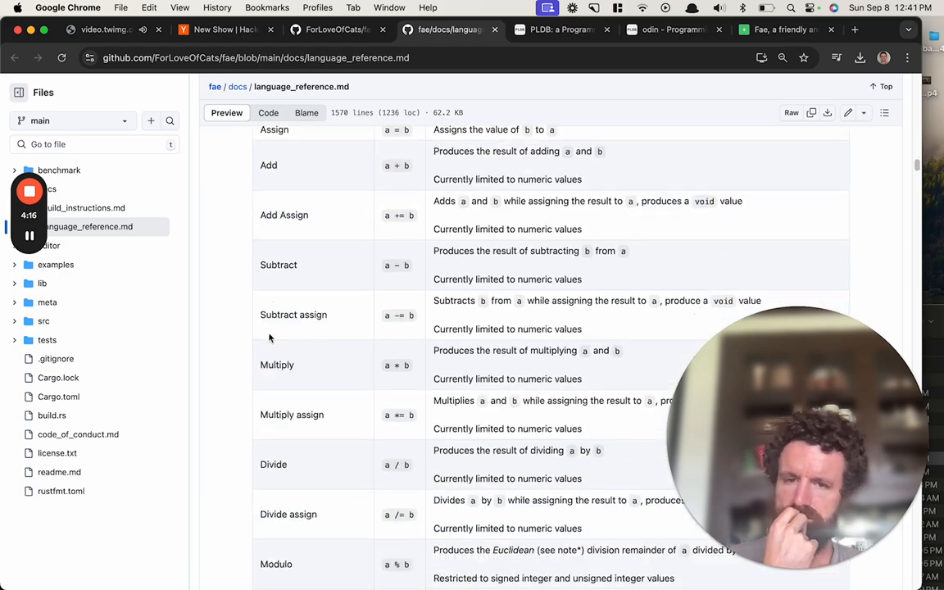
pyautogui.scroll(-3)
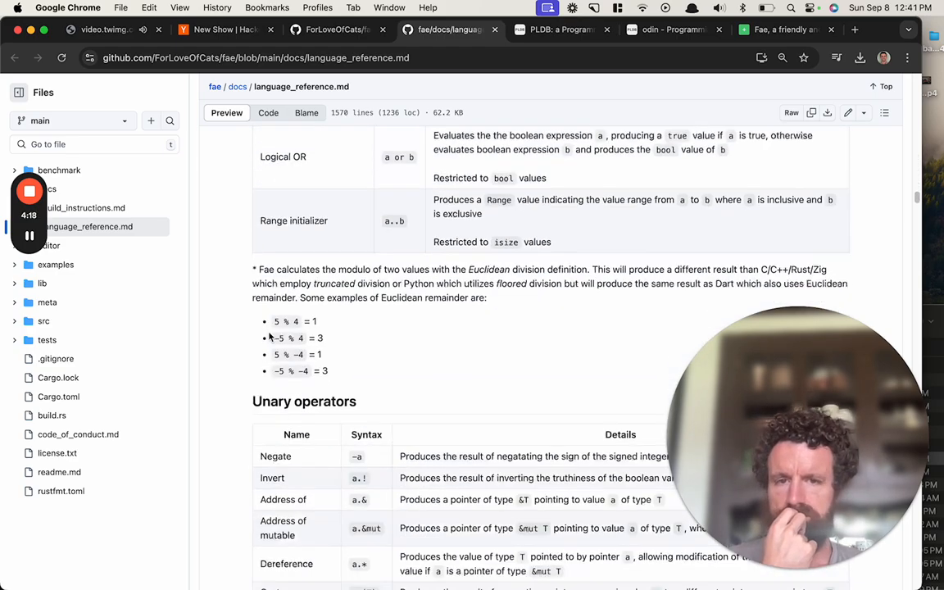
pyautogui.scroll(-3)
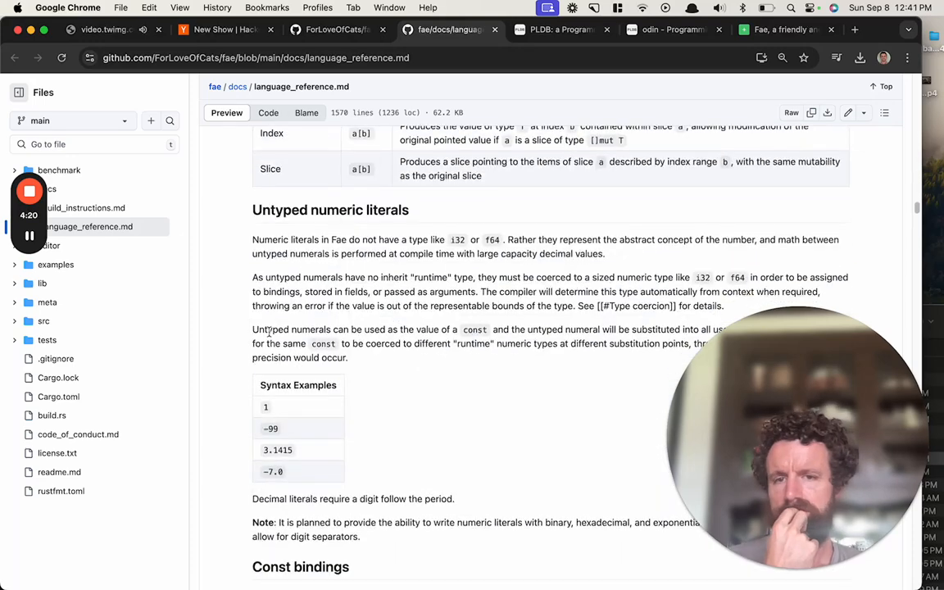
pyautogui.scroll(-3)
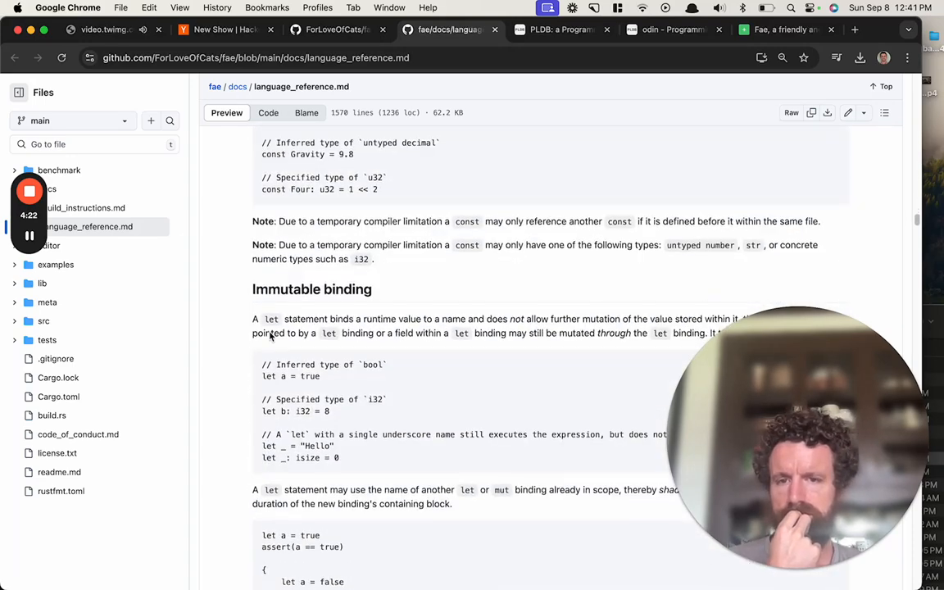
pyautogui.scroll(-3)
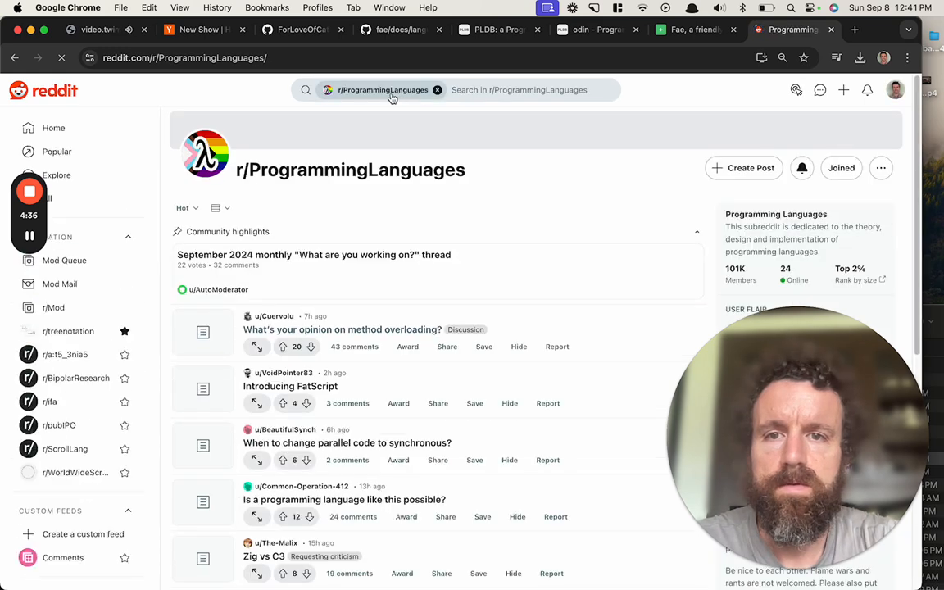
# - Search r/ProgrammingLanguages for 'fae', finding no posts, then move to the next tab
pyautogui.write('fae')
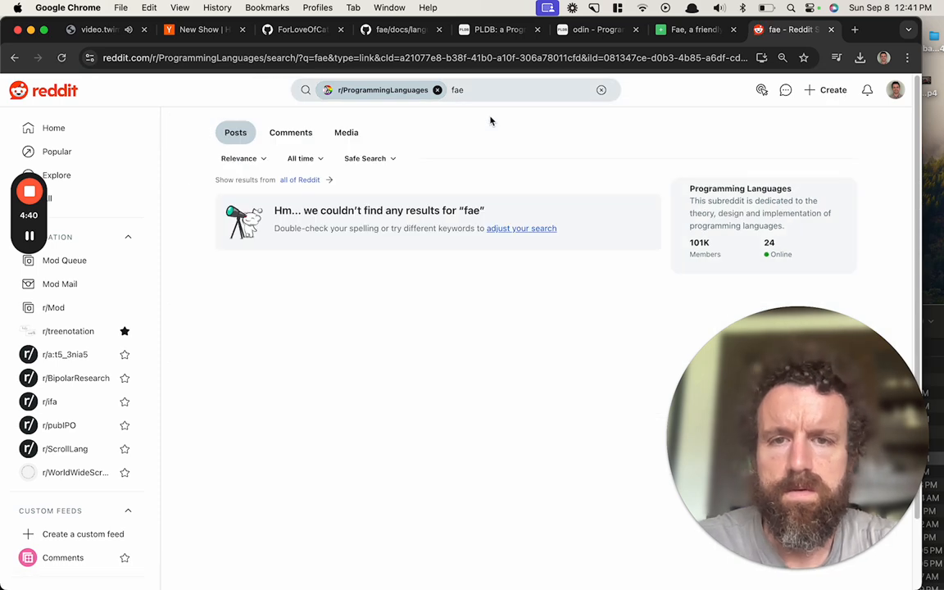
pyautogui.click(691, 29)
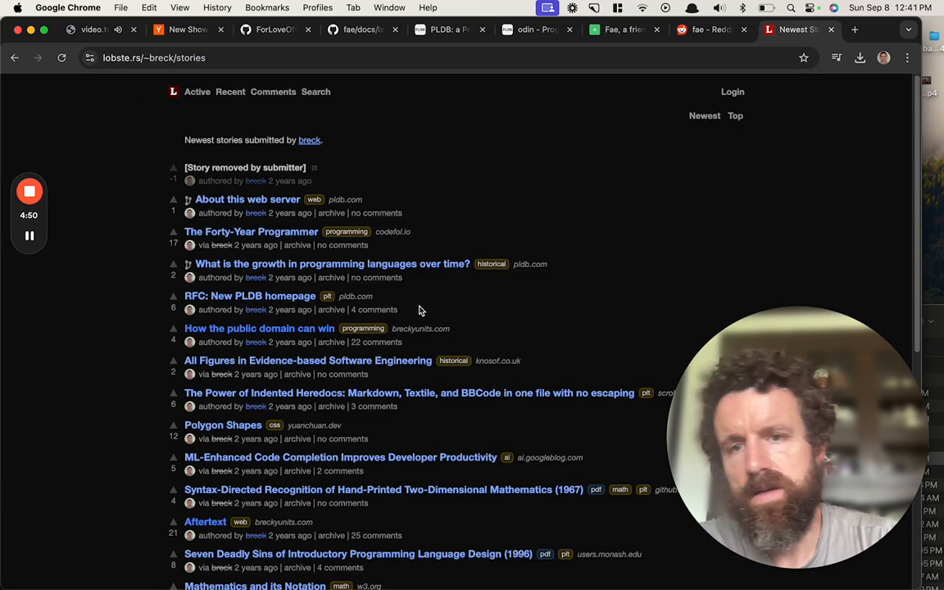
pyautogui.moveTo(255, 213)
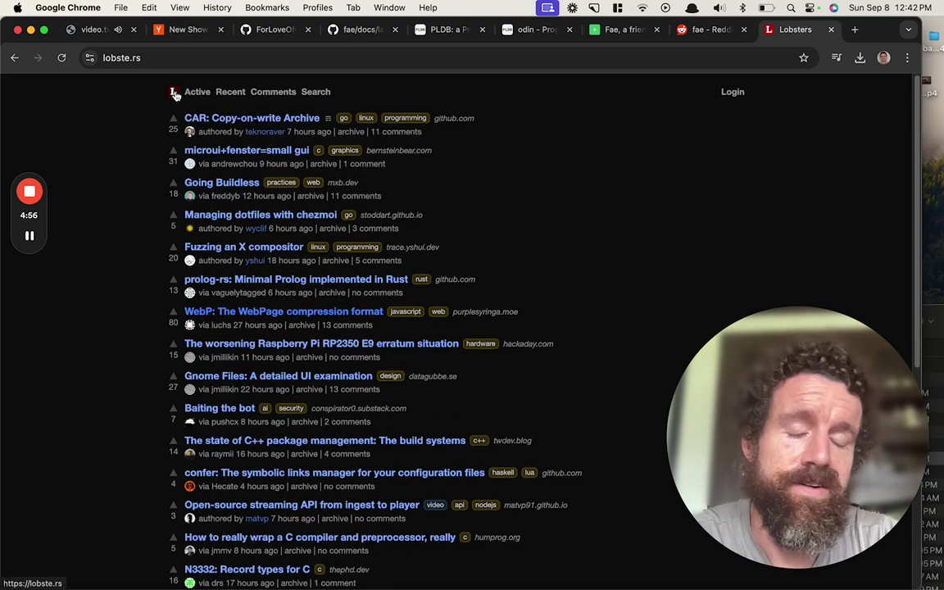
pyautogui.moveTo(173, 91)
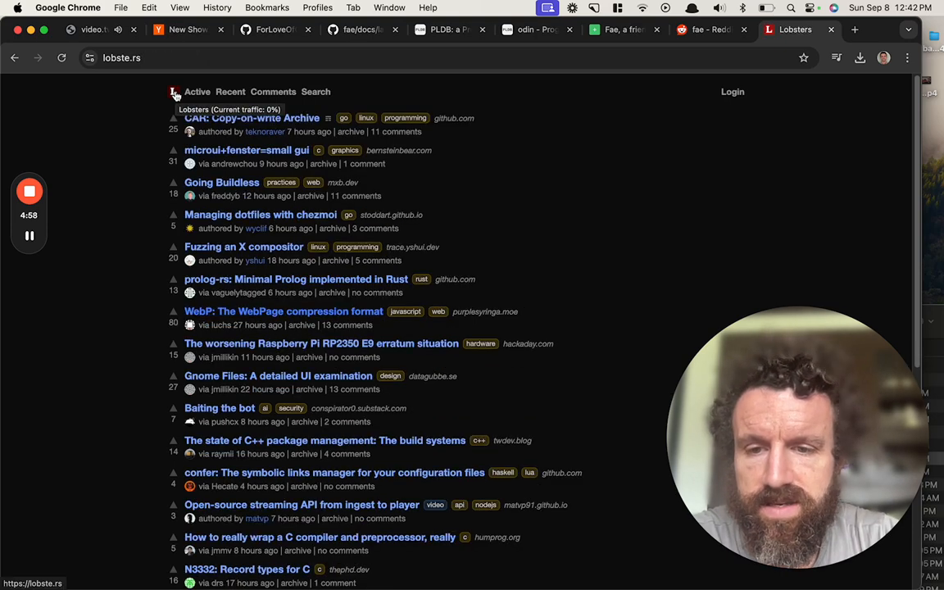
pyautogui.moveTo(190, 29)
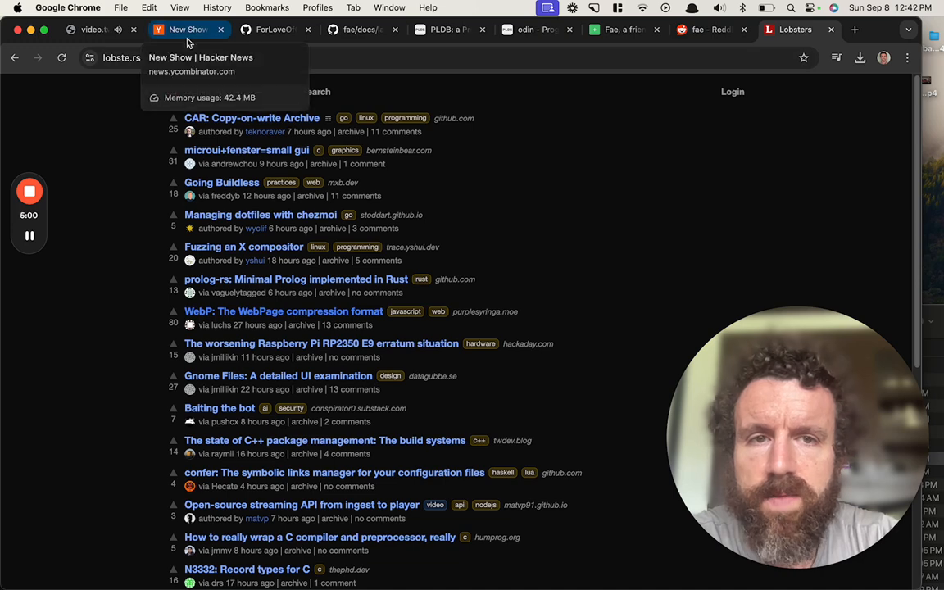
# - Run the Lobsters comment search for 'fae', then return to the Show HN Fae post tab
pyautogui.click(318, 92)
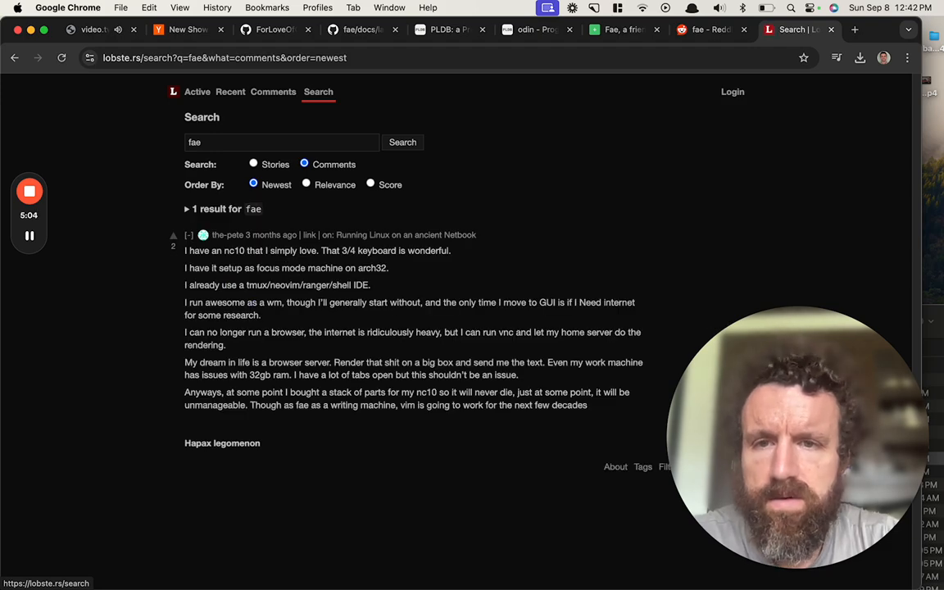
pyautogui.click(187, 29)
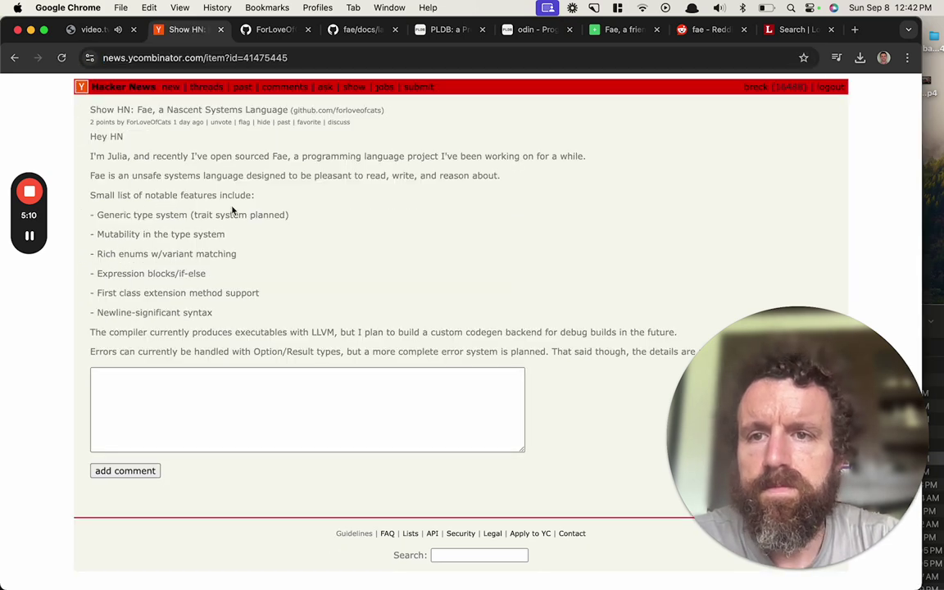
pyautogui.moveTo(847, 371)
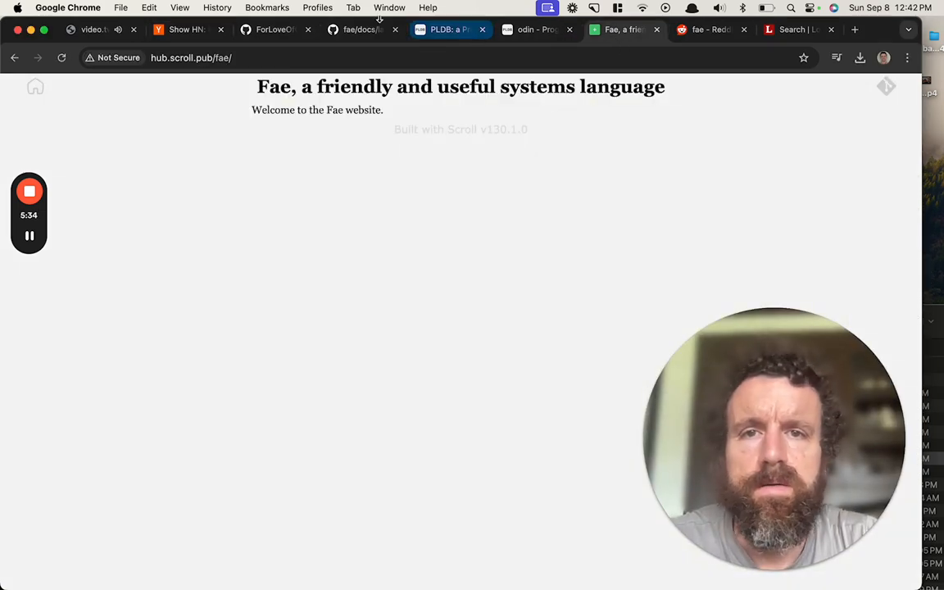
# - Leave the Show HN: Fae post and return to the ForLoveOfCats/fae repository root listing
pyautogui.click(369, 29)
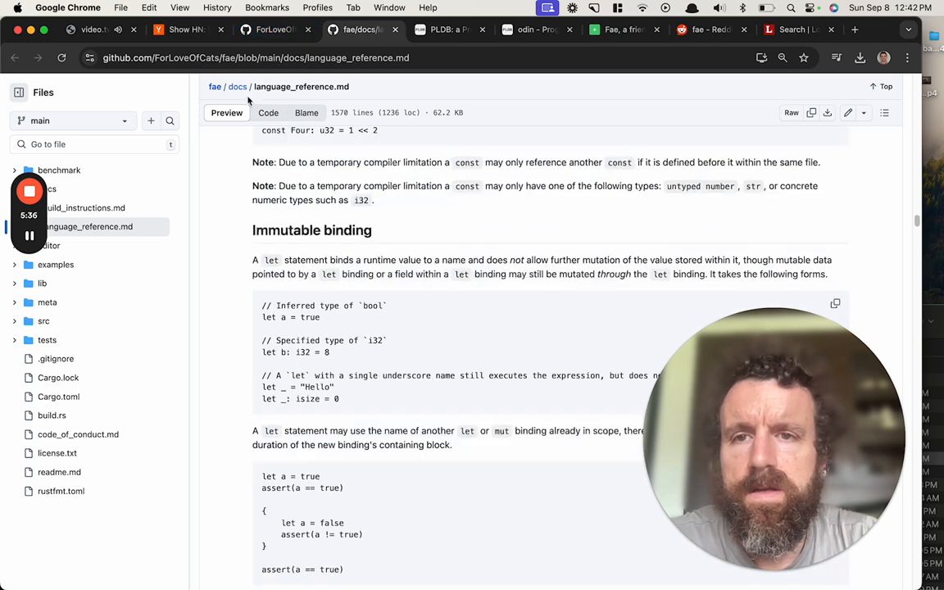
pyautogui.click(215, 85)
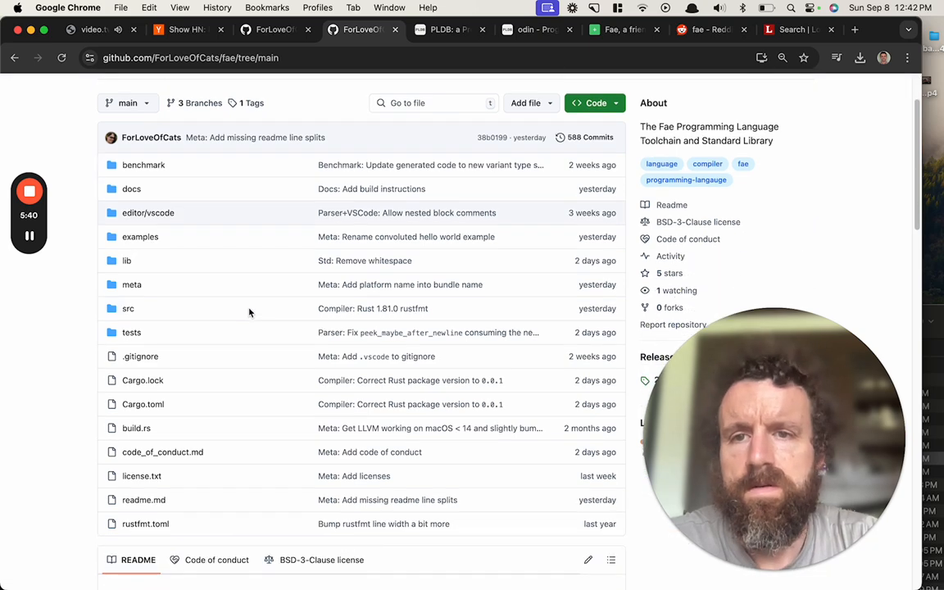
pyautogui.scroll(-3)
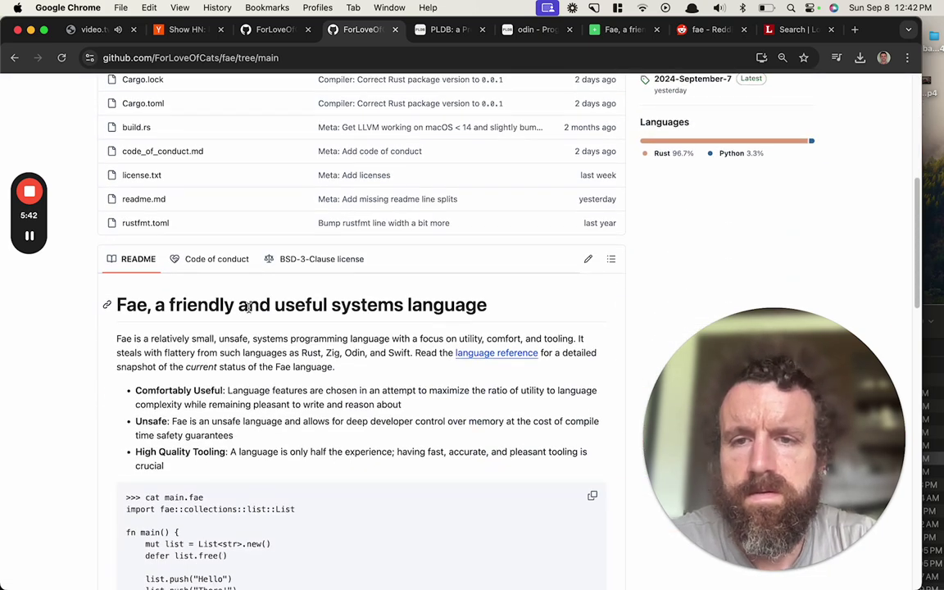
pyautogui.scroll(-3)
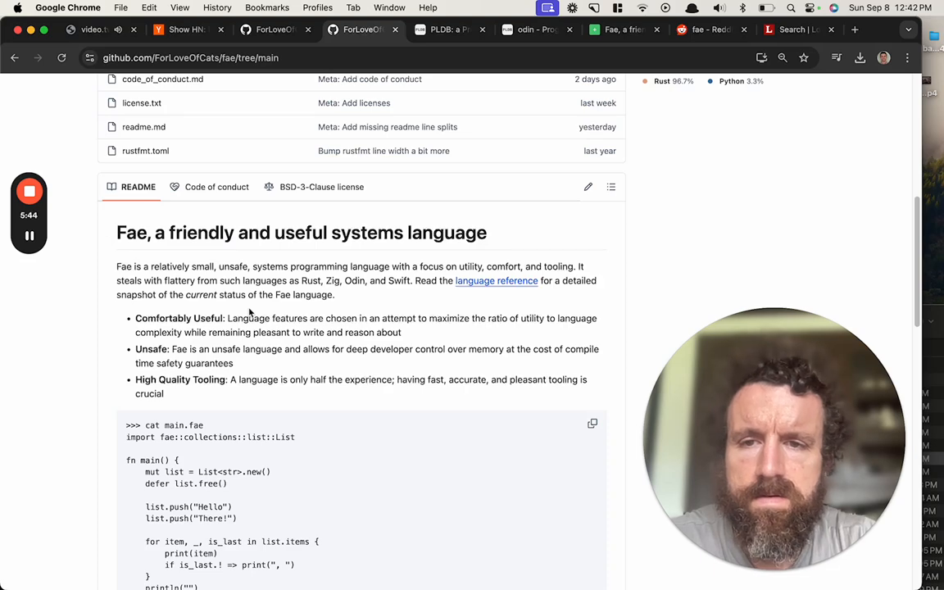
pyautogui.scroll(-3)
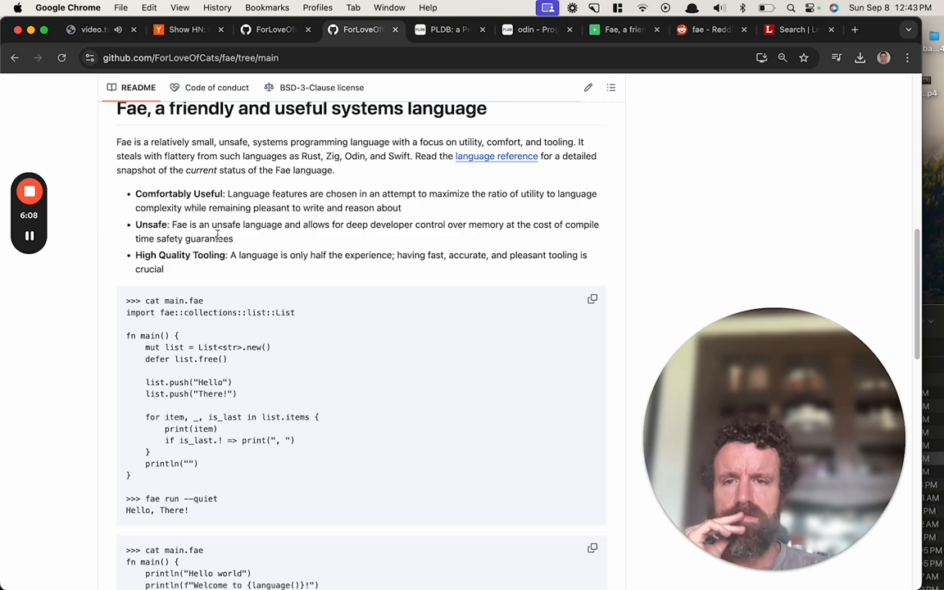
pyautogui.scroll(-3)
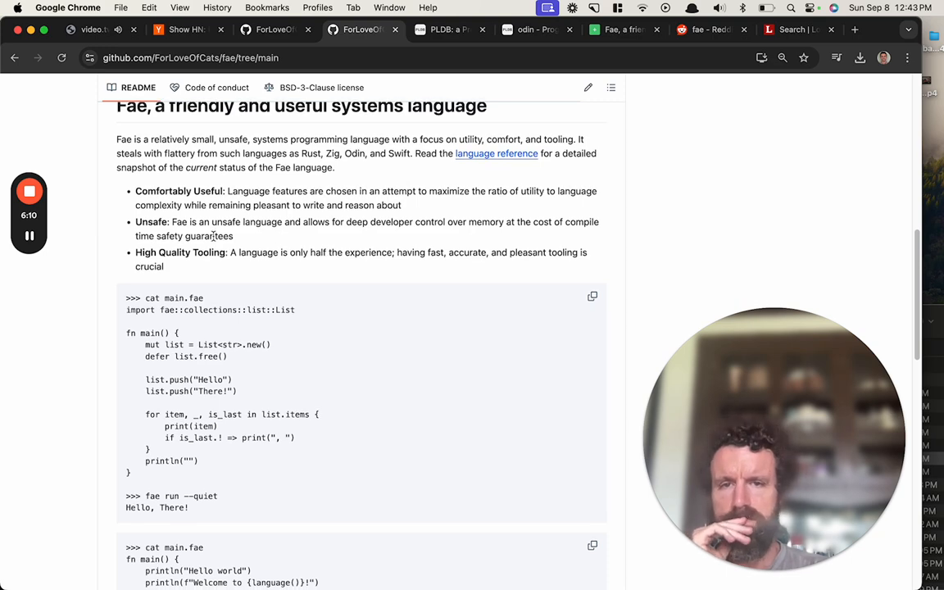
pyautogui.scroll(-3)
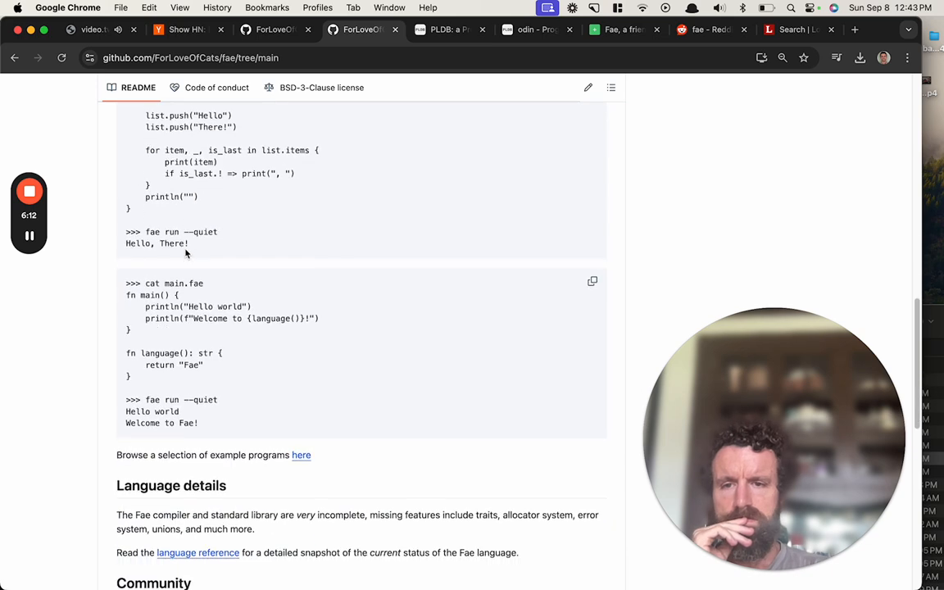
pyautogui.scroll(-3)
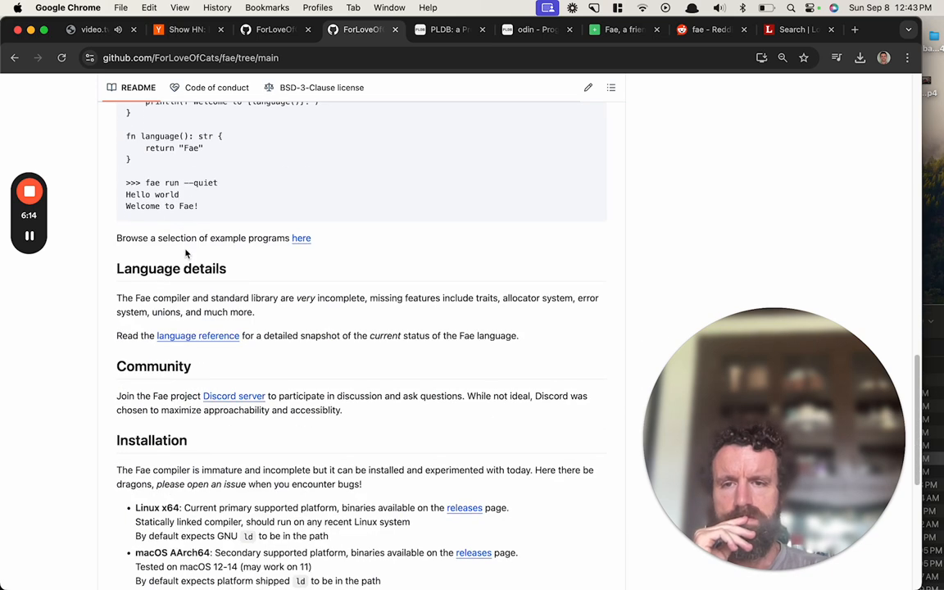
pyautogui.scroll(-3)
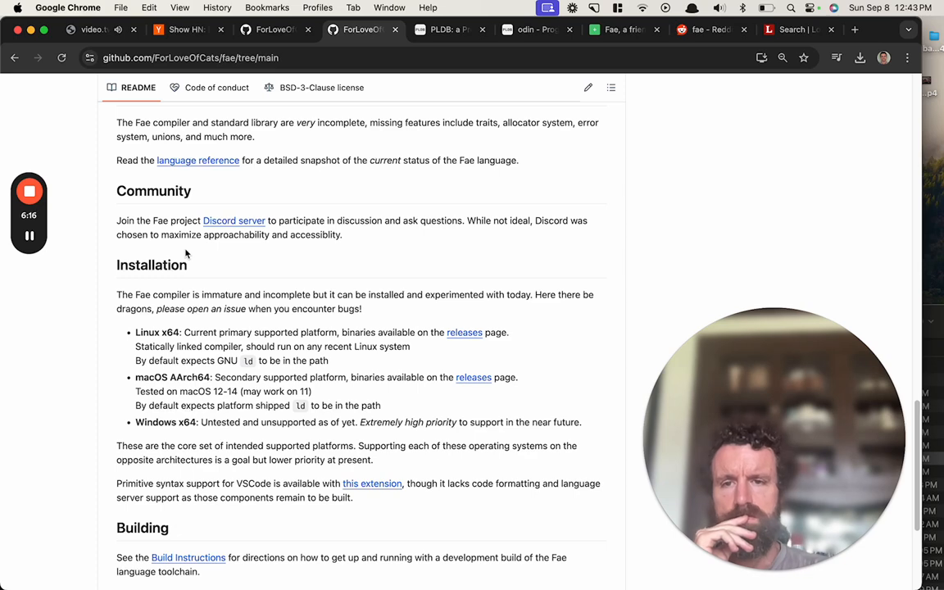
pyautogui.scroll(-3)
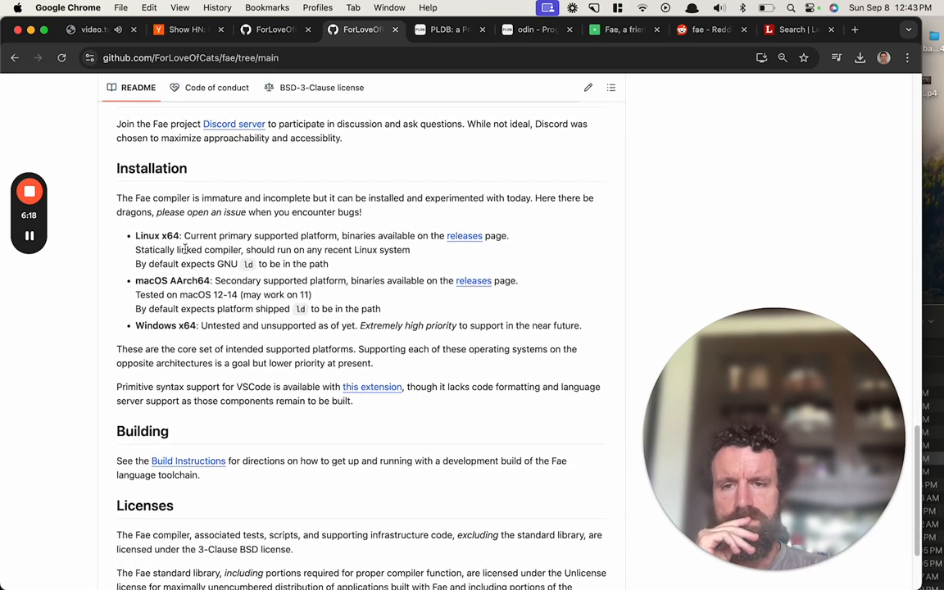
pyautogui.scroll(-3)
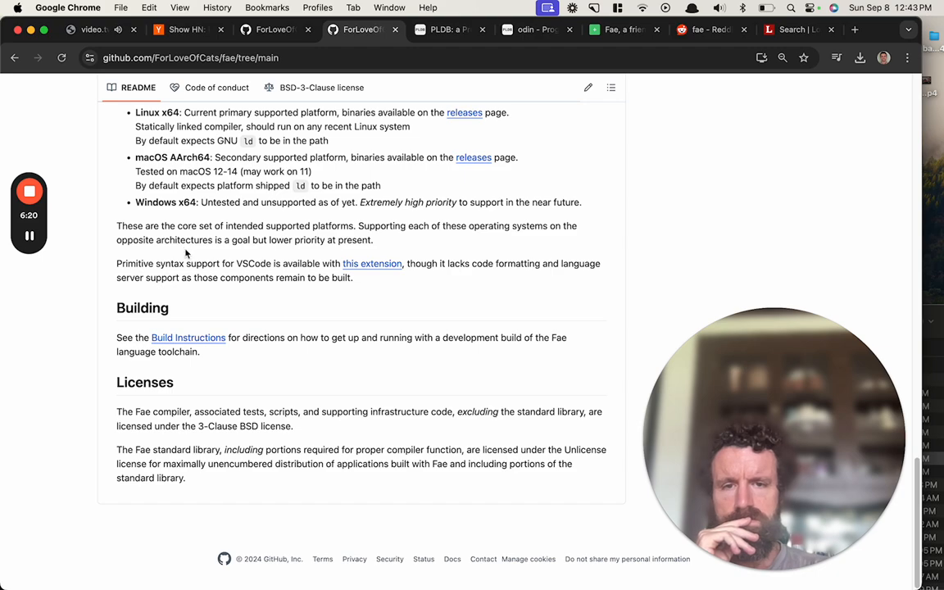
pyautogui.scroll(3)
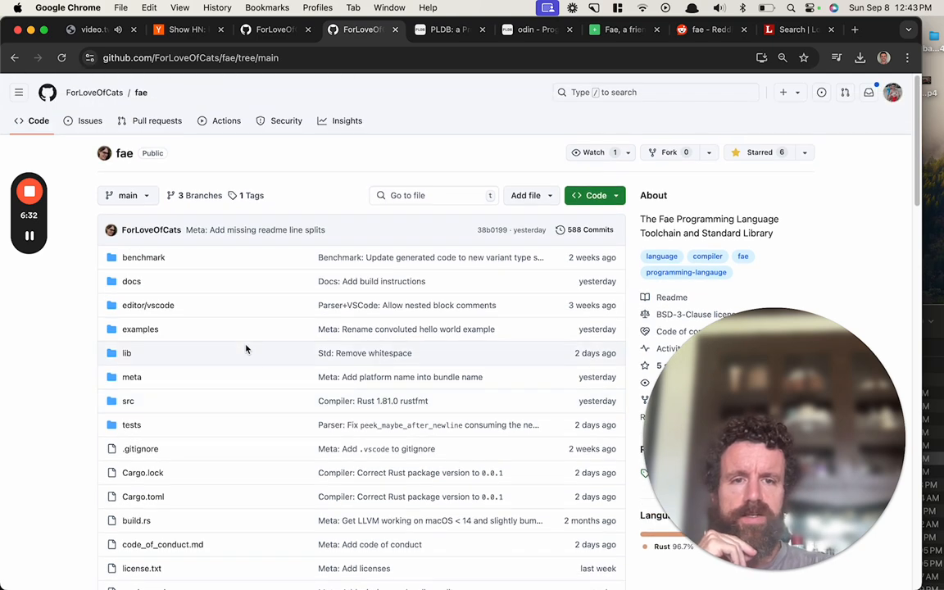
pyautogui.scroll(-3)
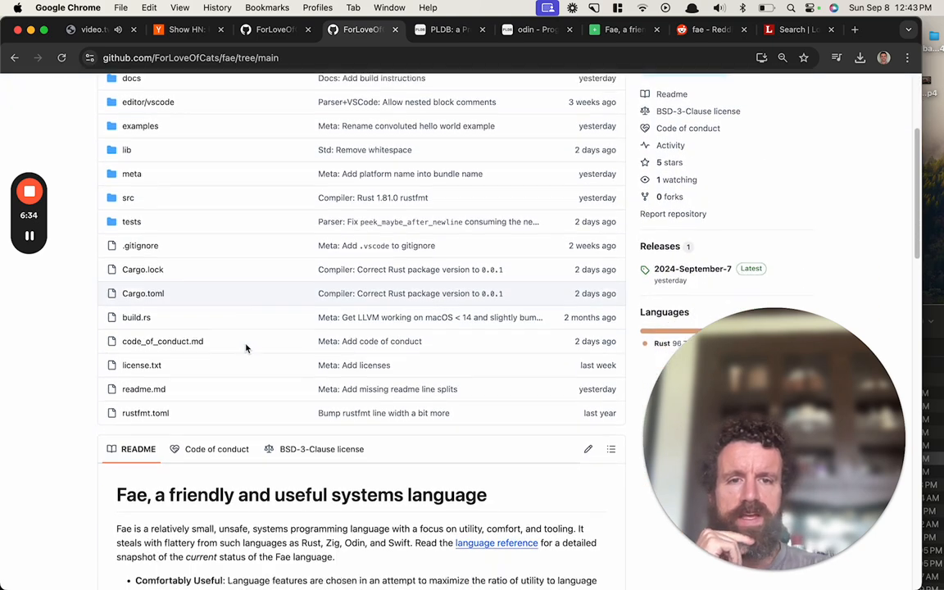
pyautogui.scroll(-3)
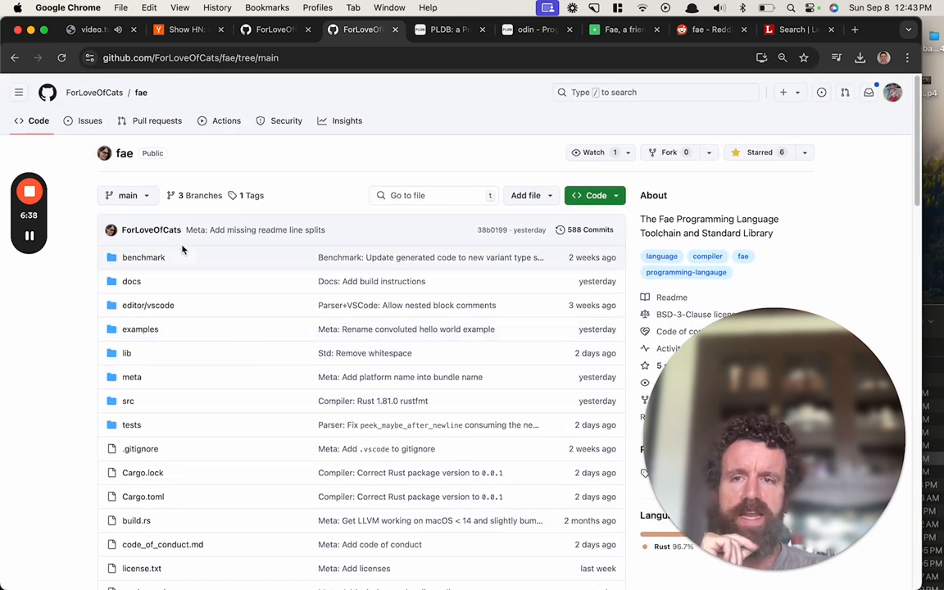
pyautogui.scroll(-3)
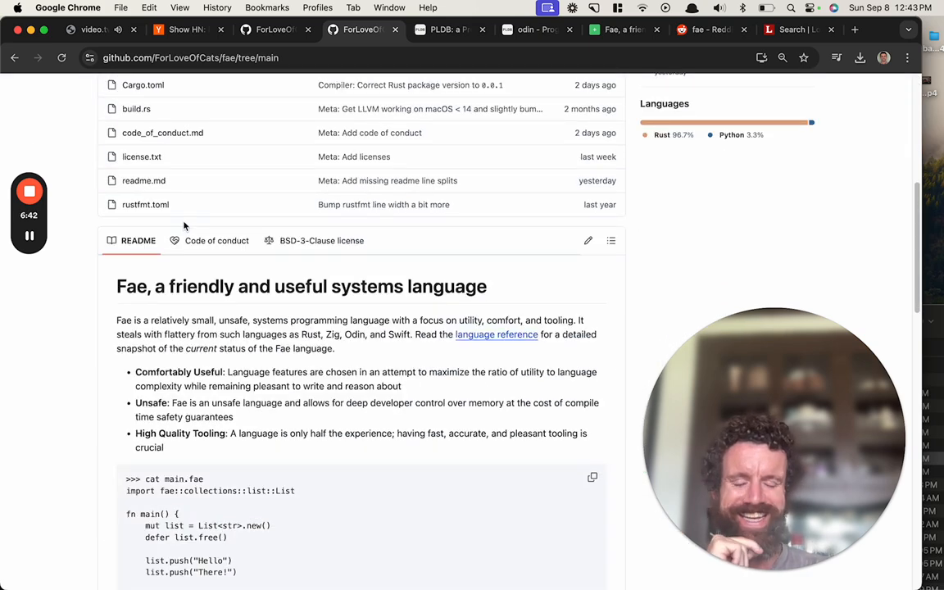
pyautogui.scroll(-3)
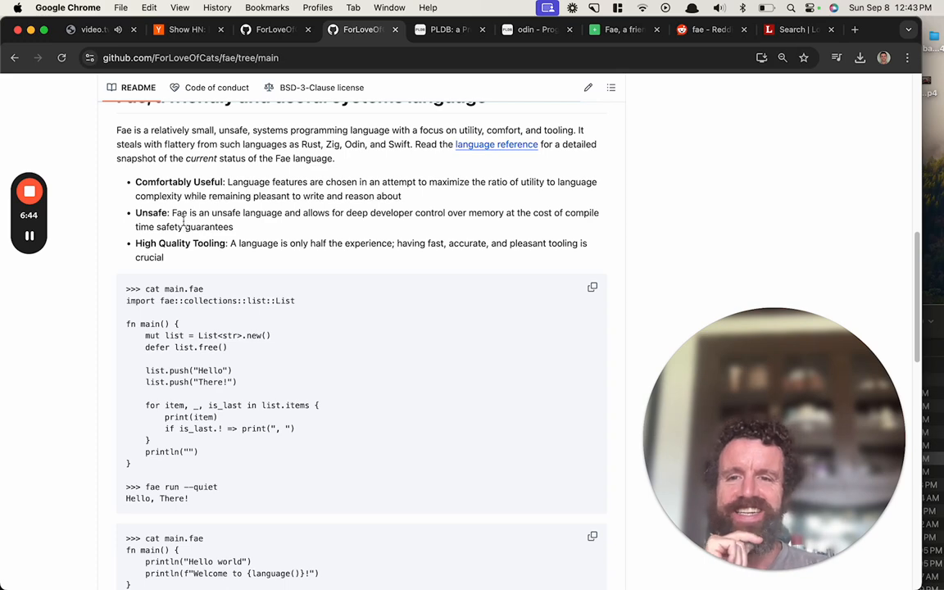
pyautogui.scroll(-3)
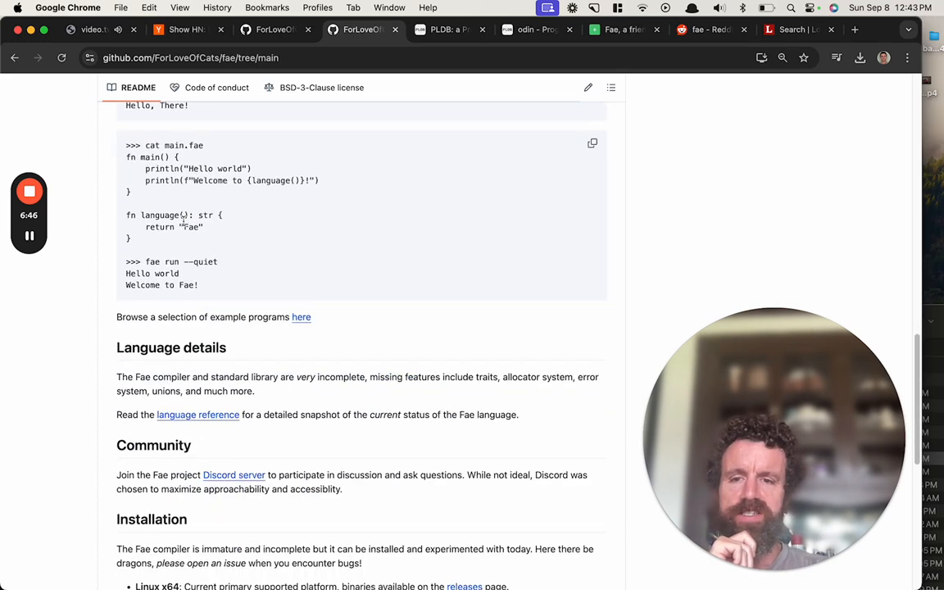
pyautogui.scroll(3)
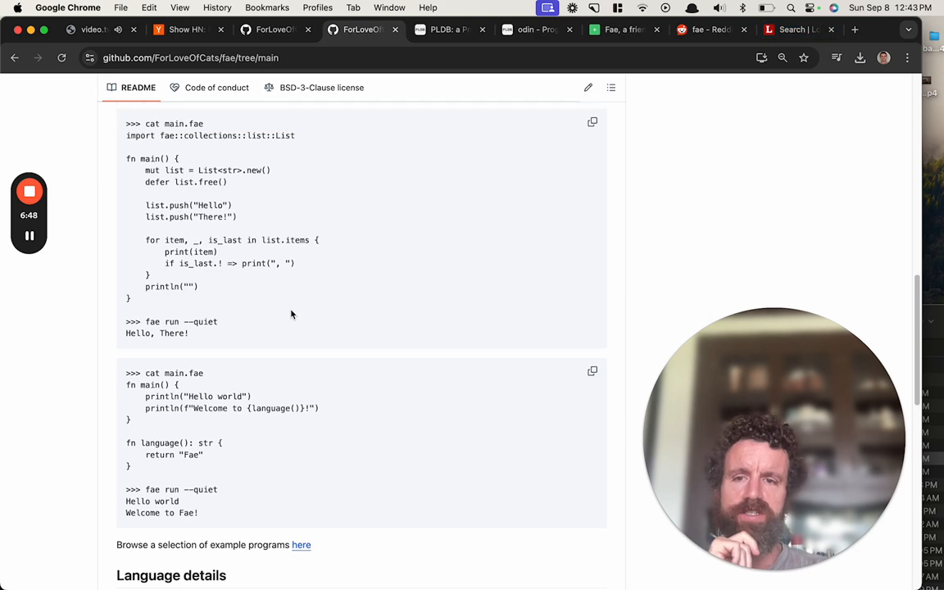
pyautogui.scroll(3)
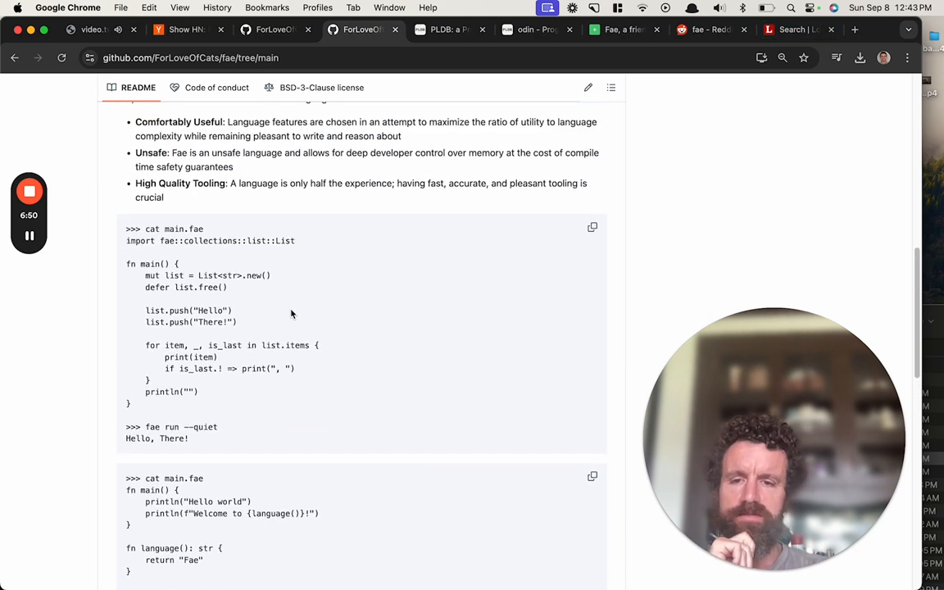
pyautogui.scroll(-3)
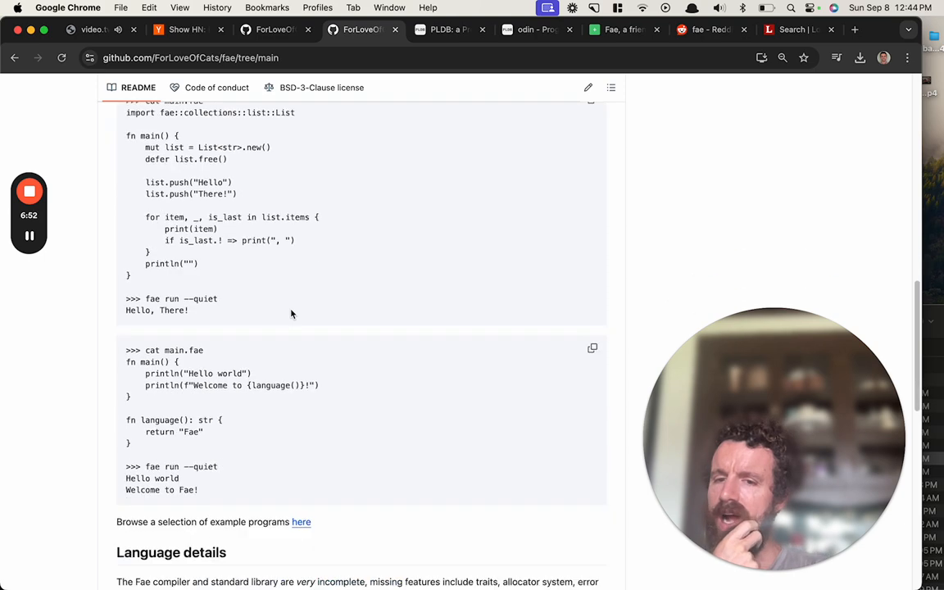
pyautogui.scroll(-3)
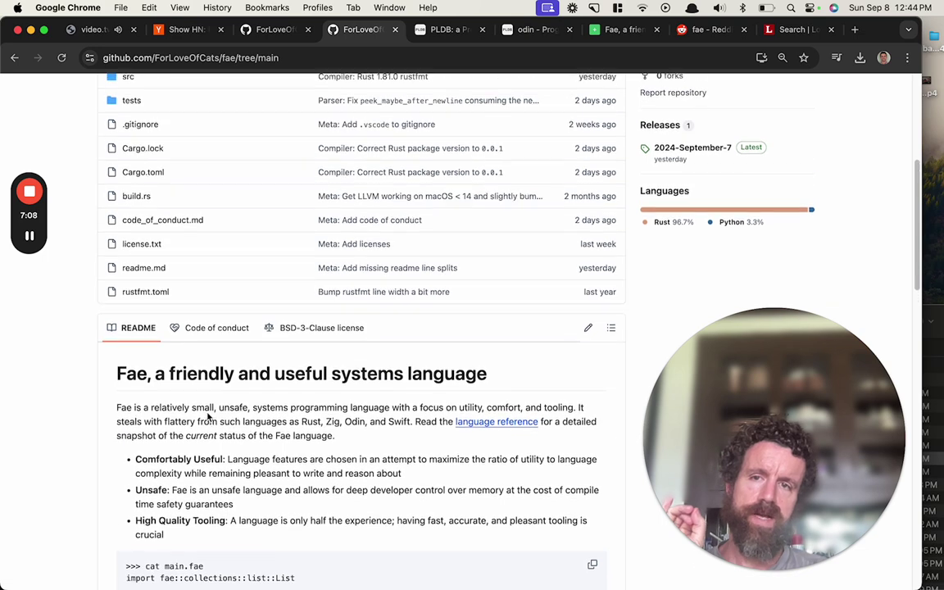
pyautogui.scroll(3)
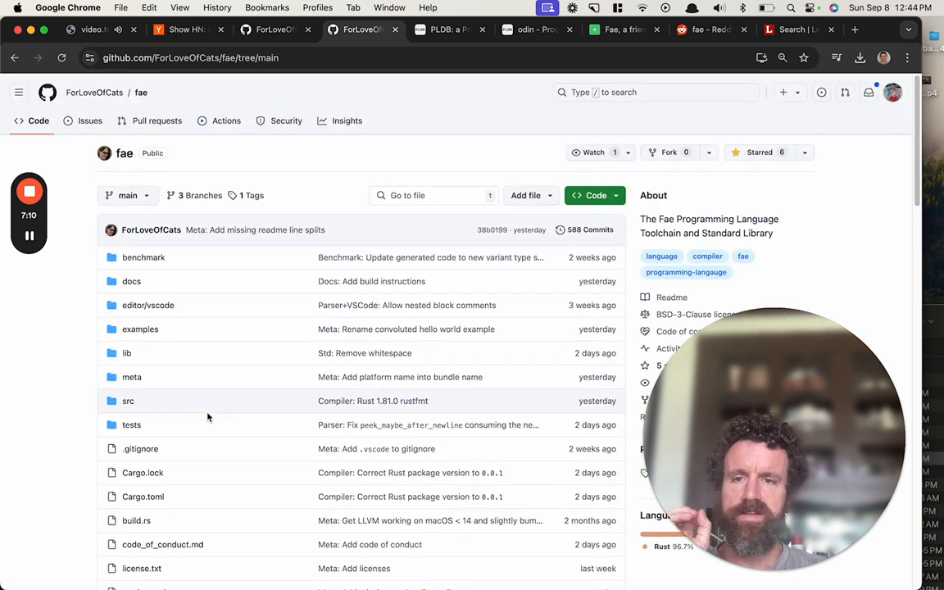
pyautogui.scroll(-3)
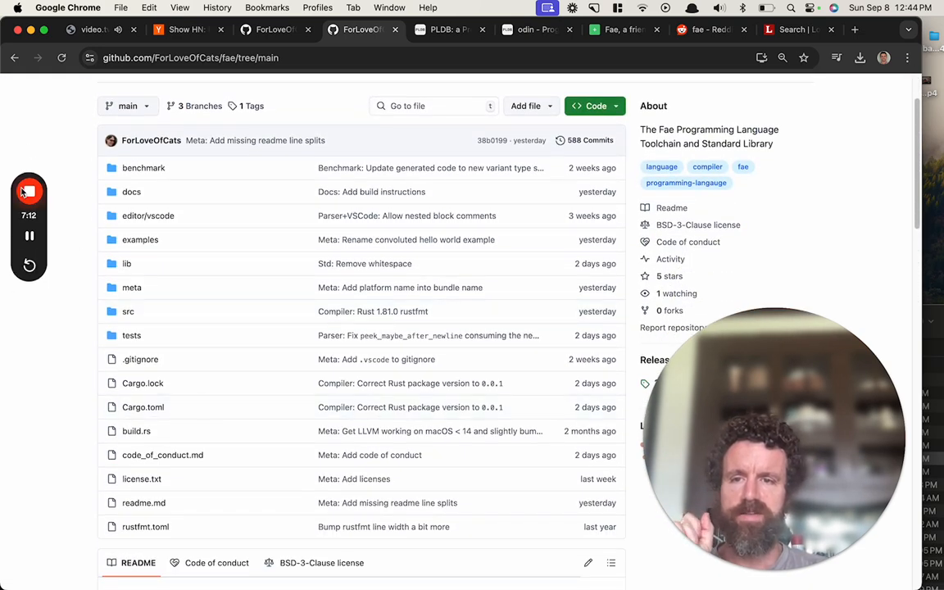